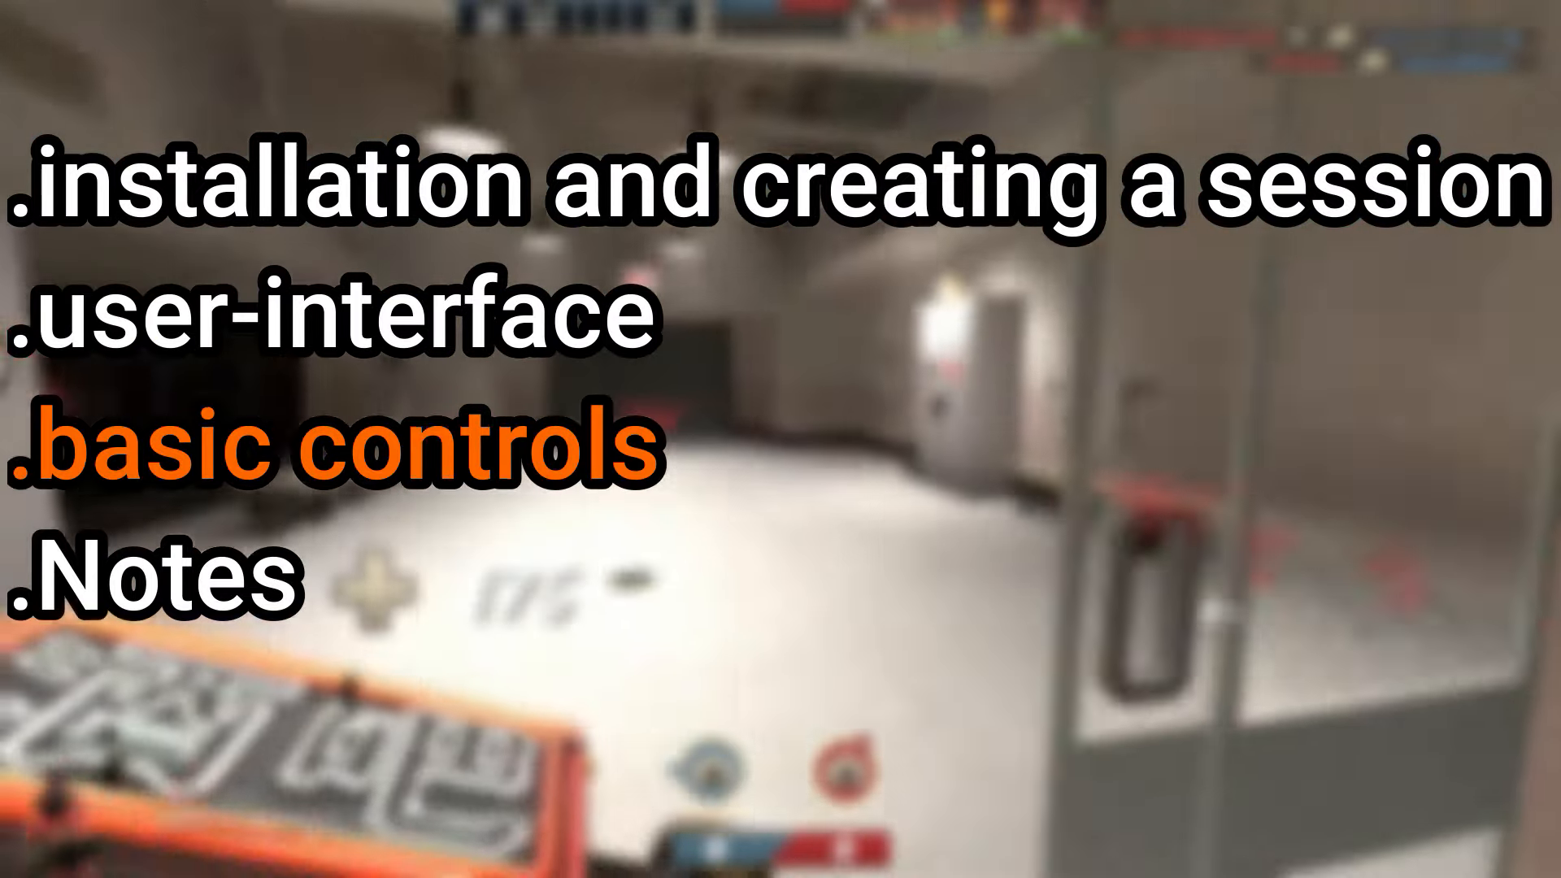
Search the Steam store for 'source' and browse to the Source Filmmaker listing.
click(146, 577)
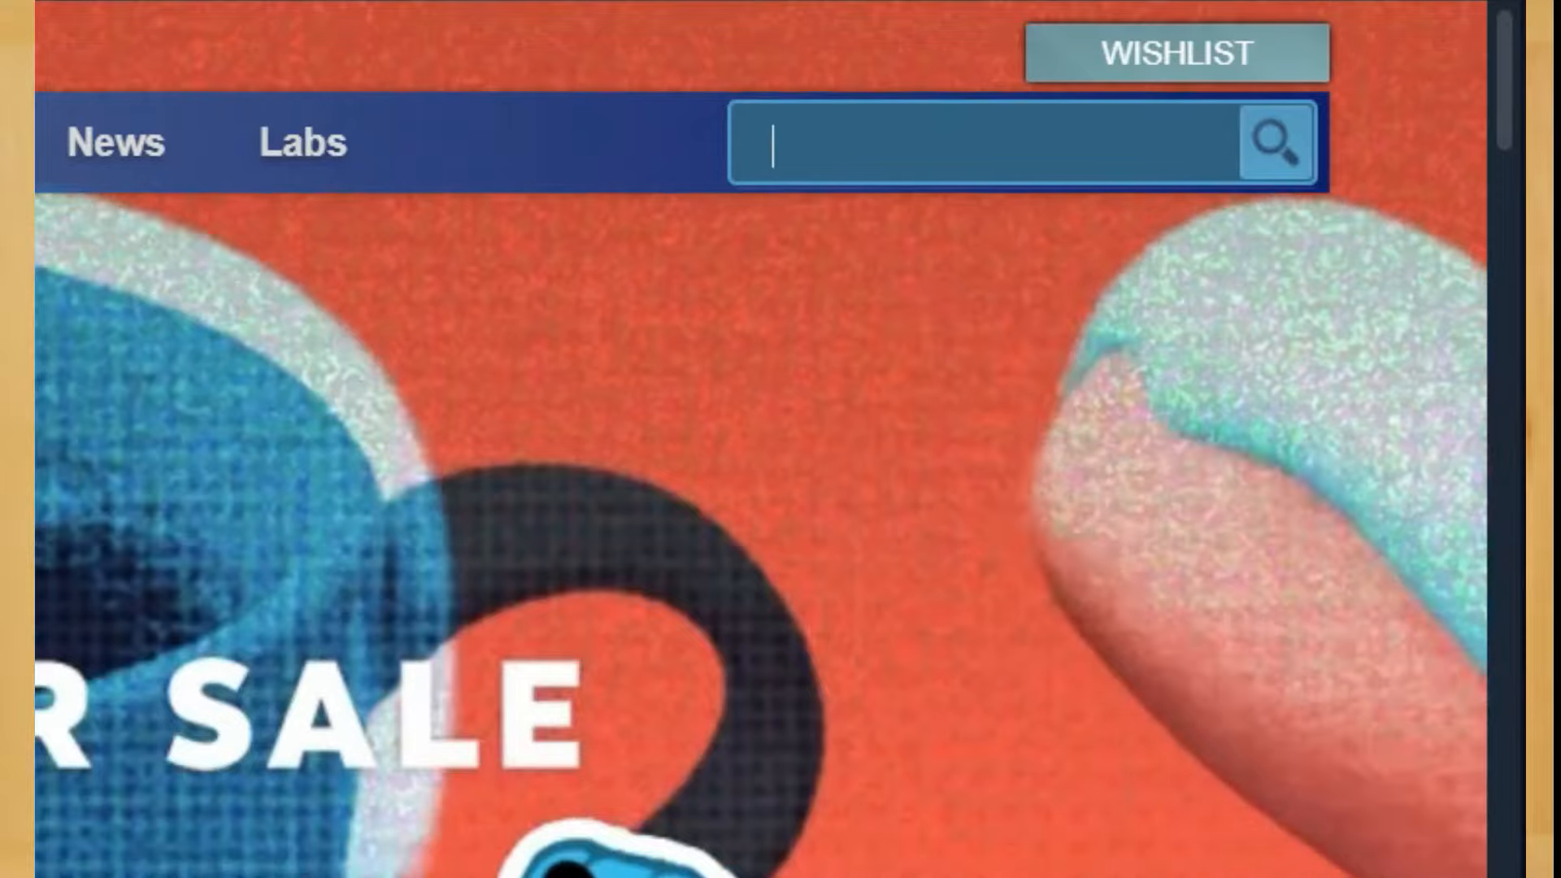
text(source)
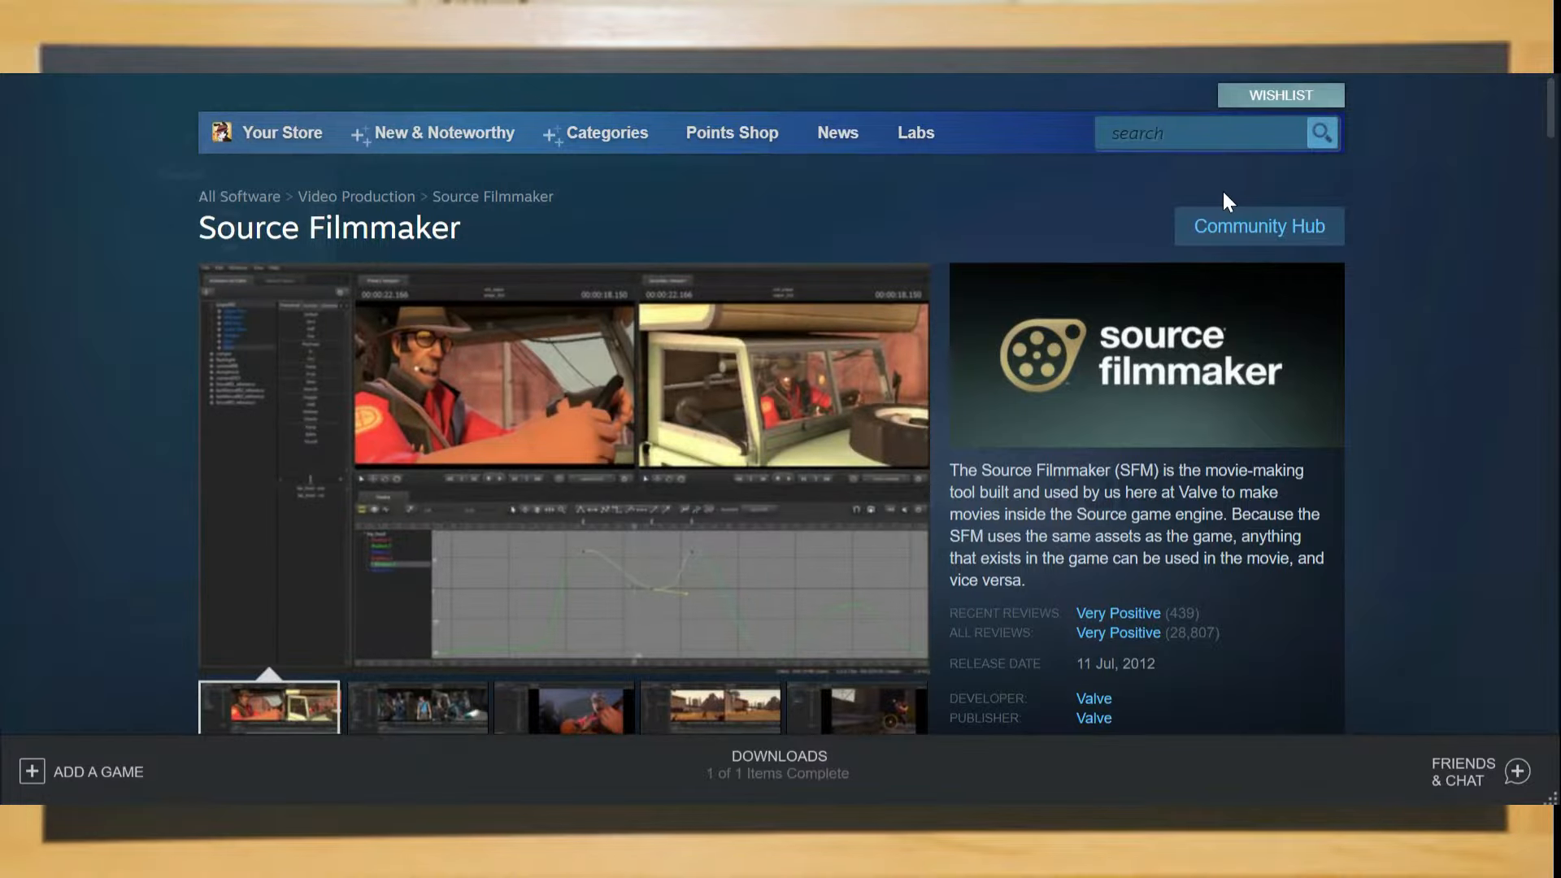
scroll(down, 3)
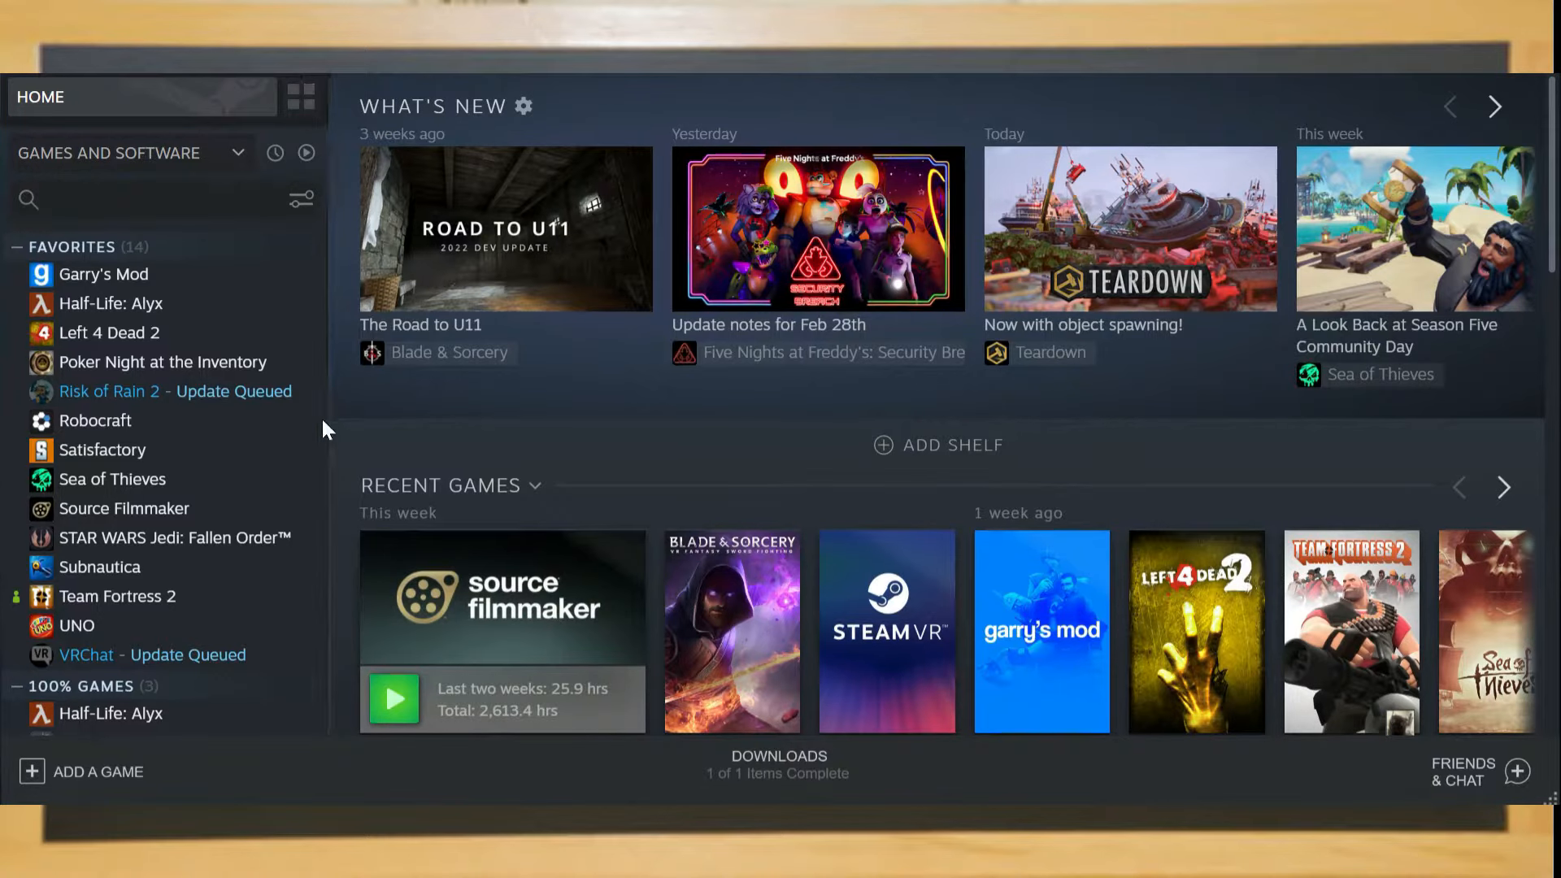
Show Source Filmmaker's library page, viewing and dismissing its right-click options.
click(123, 507)
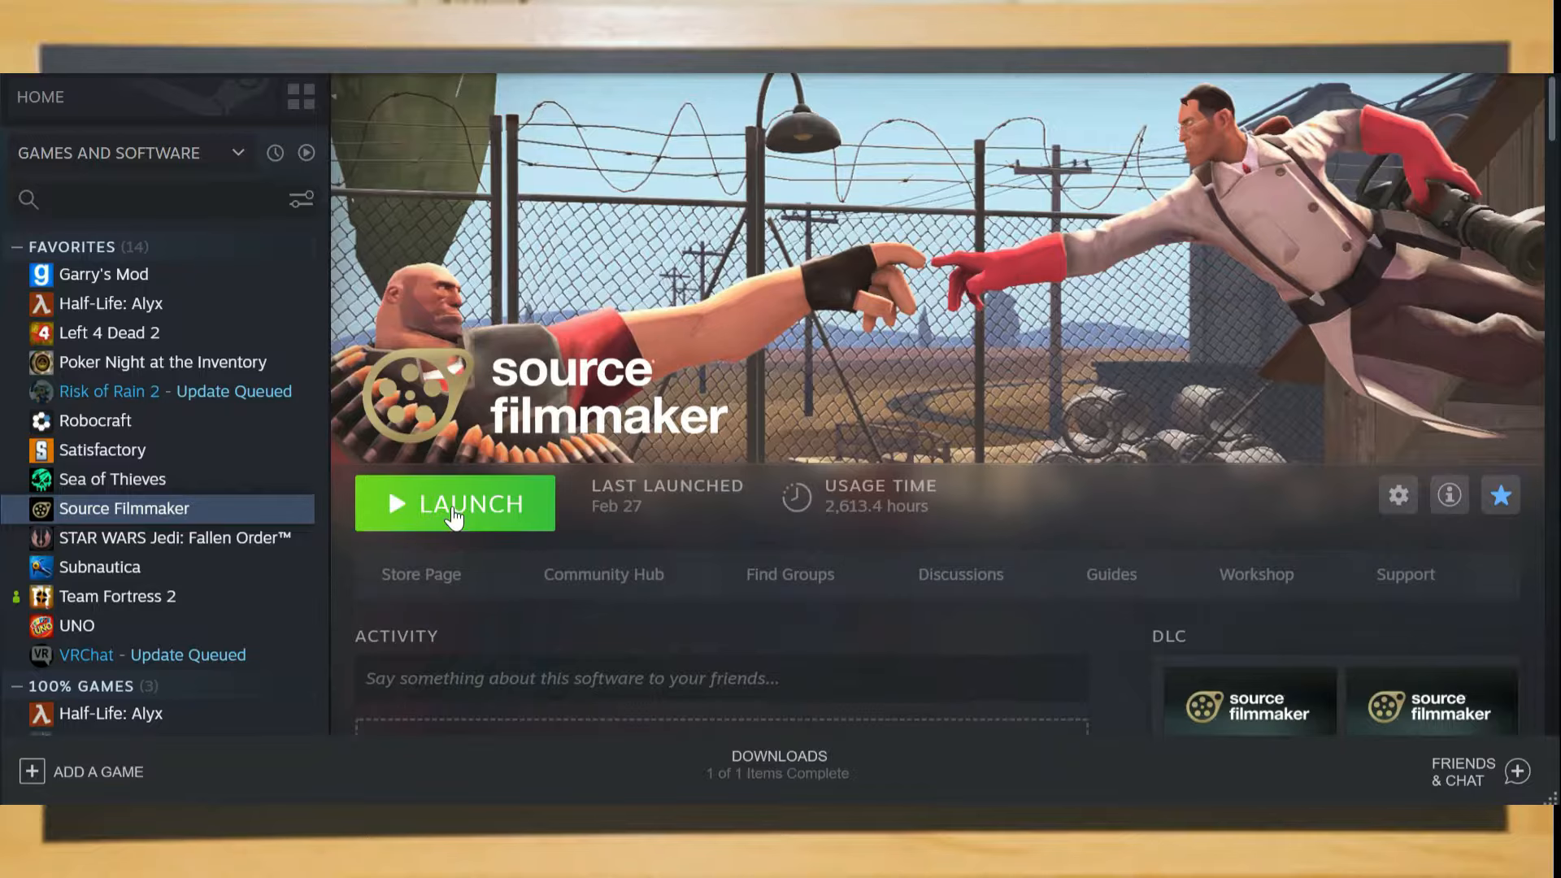
mouse_move(302, 517)
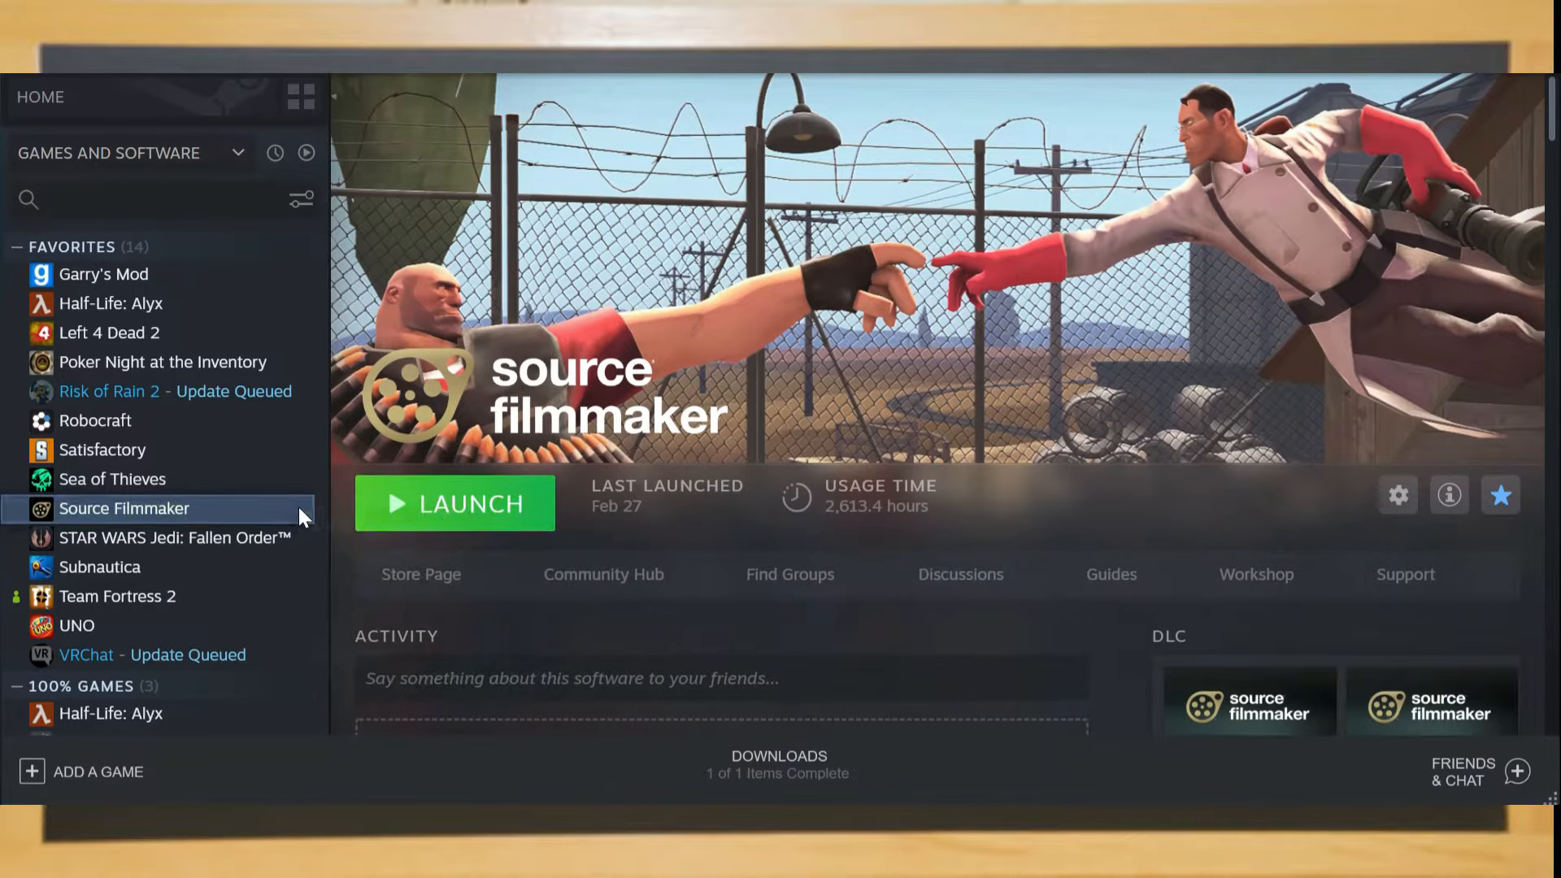
right_click(125, 507)
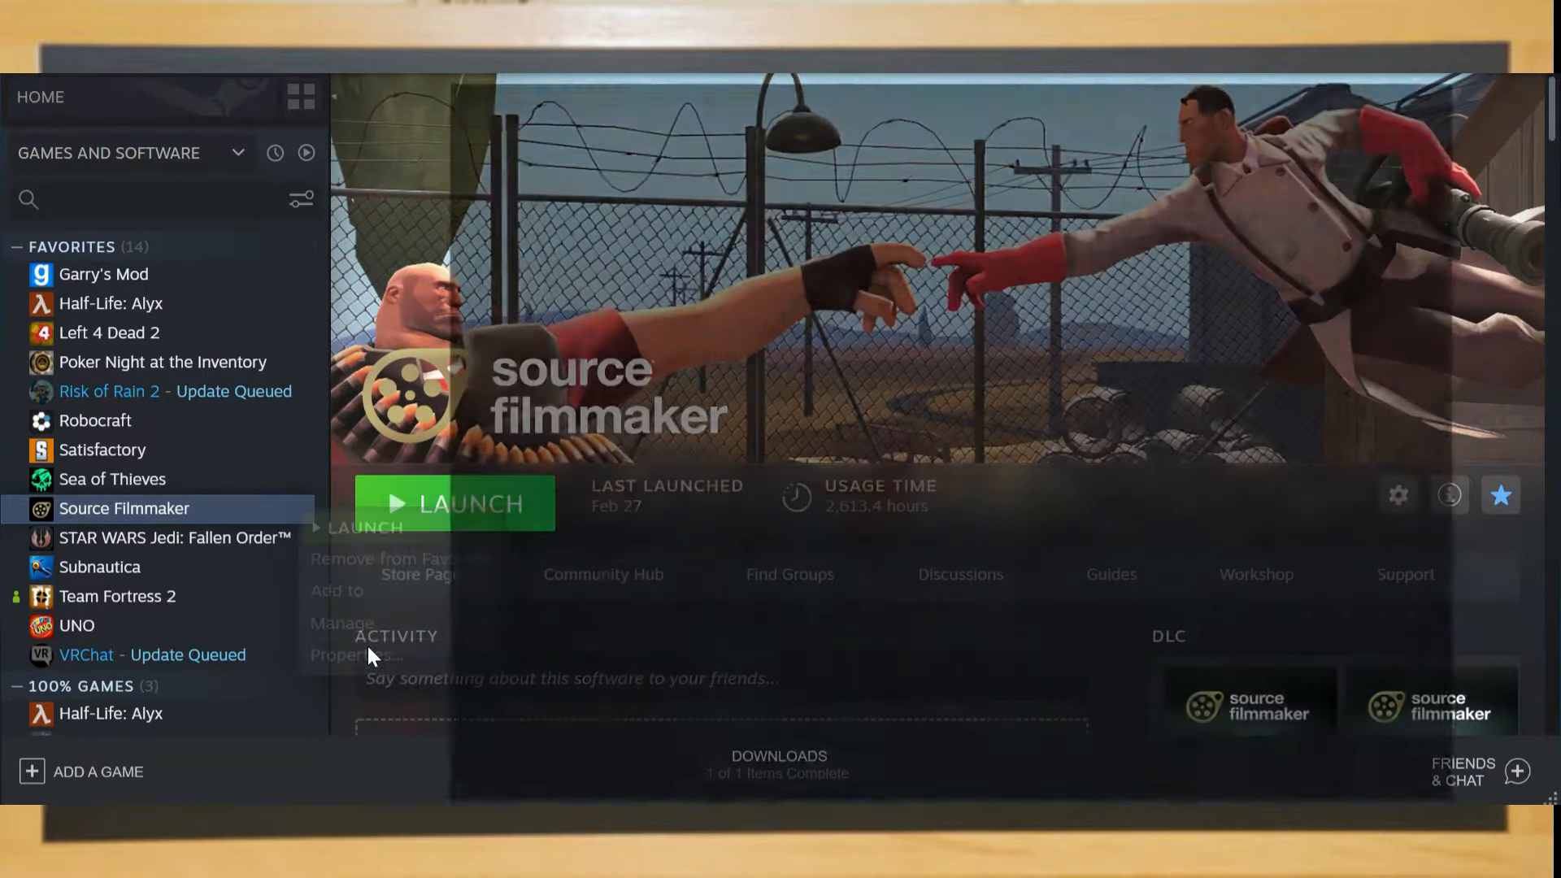
click(350, 654)
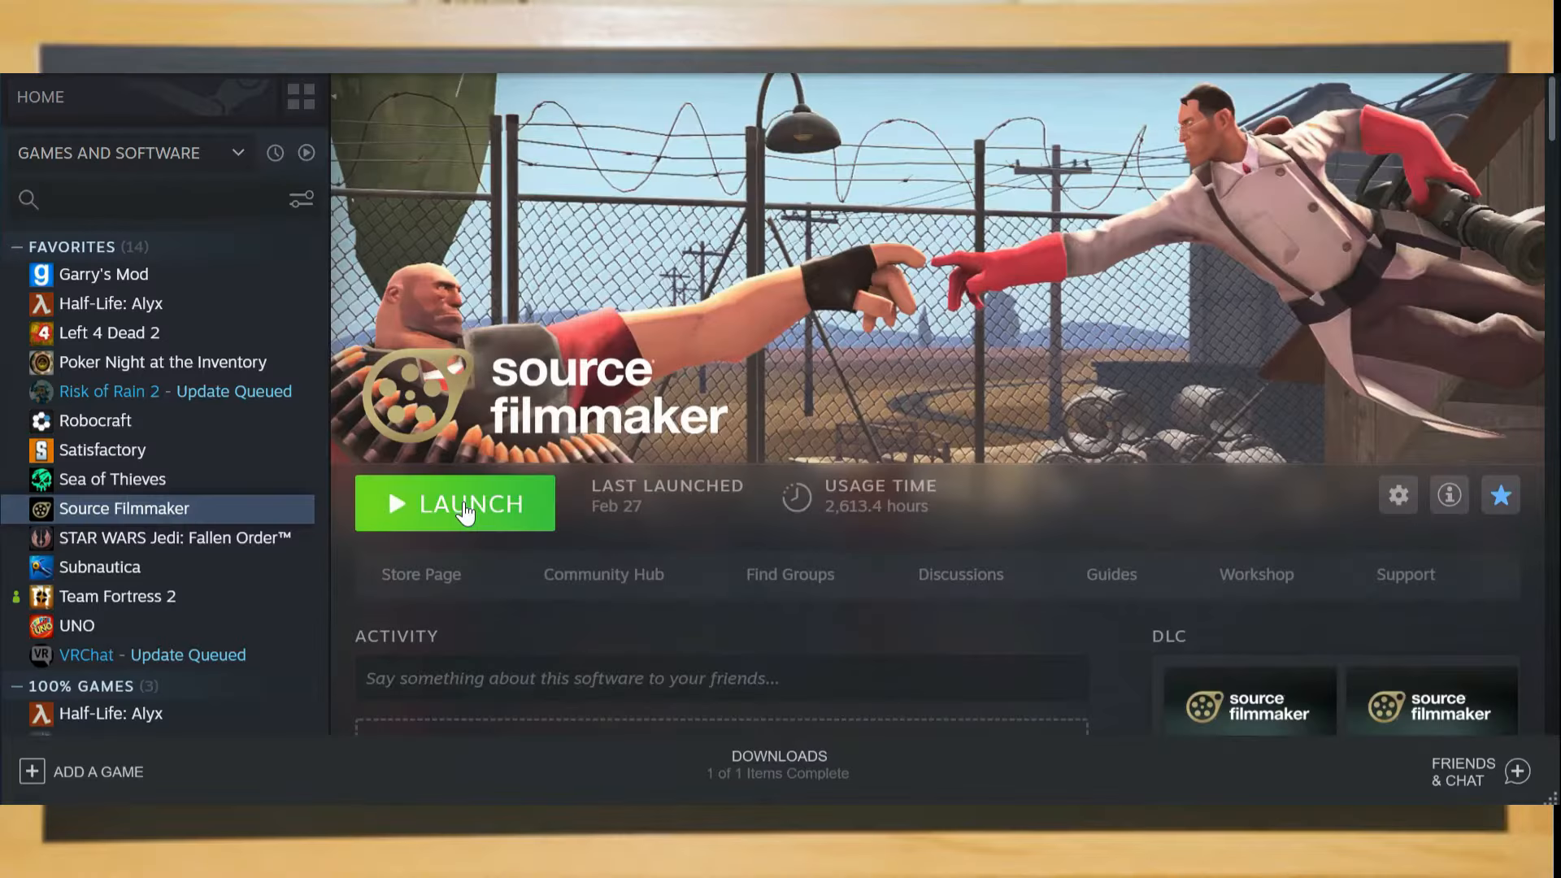
Launch the SDK instead of the game, then start Source Filmmaker from the SDK launcher.
click(462, 505)
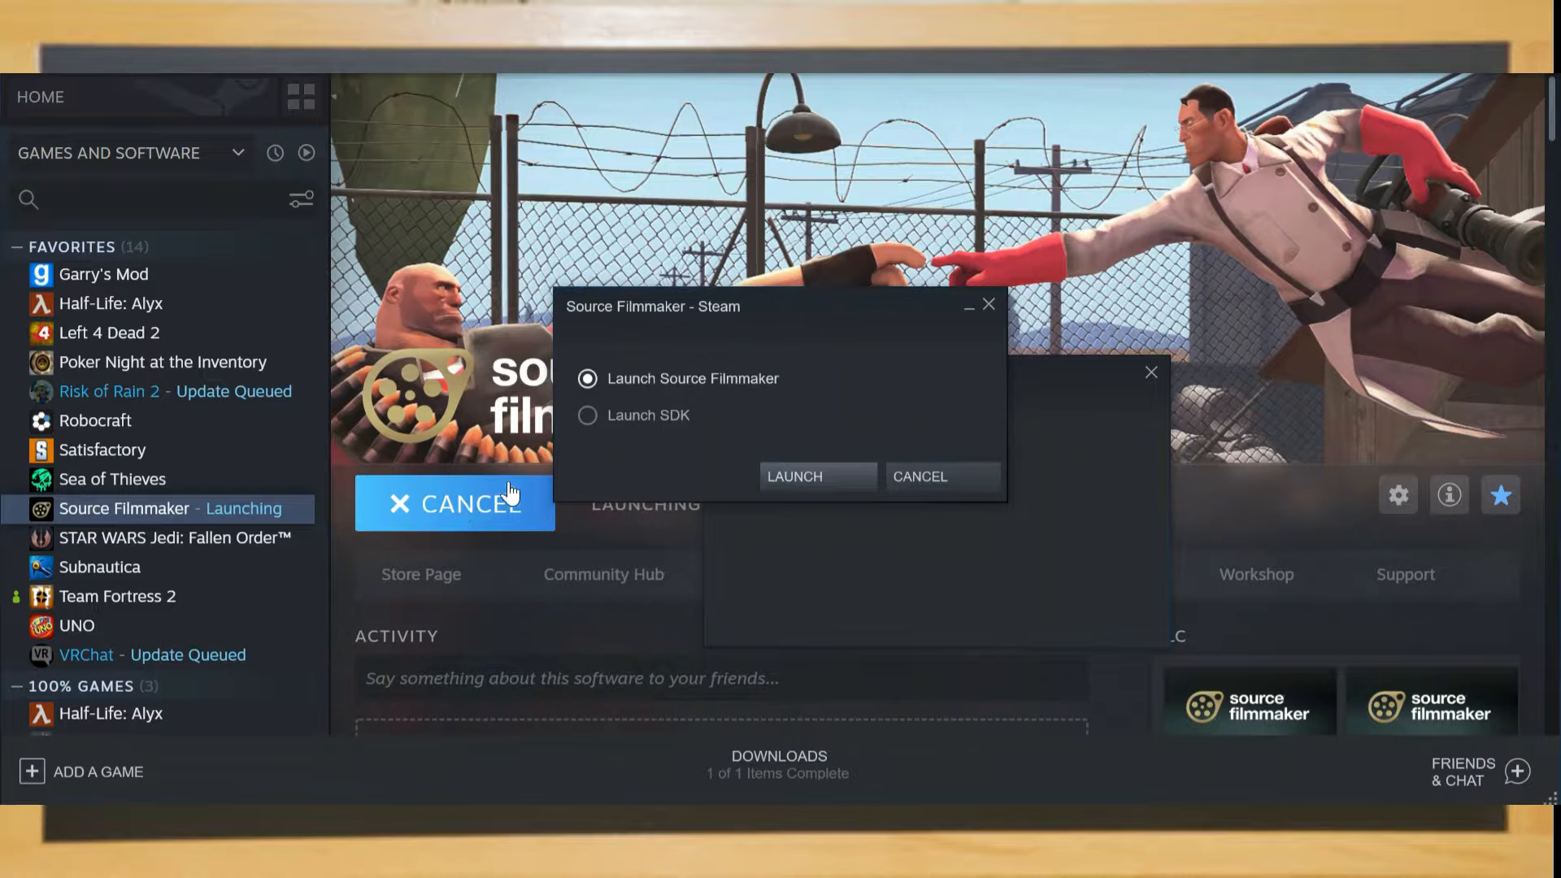
click(587, 417)
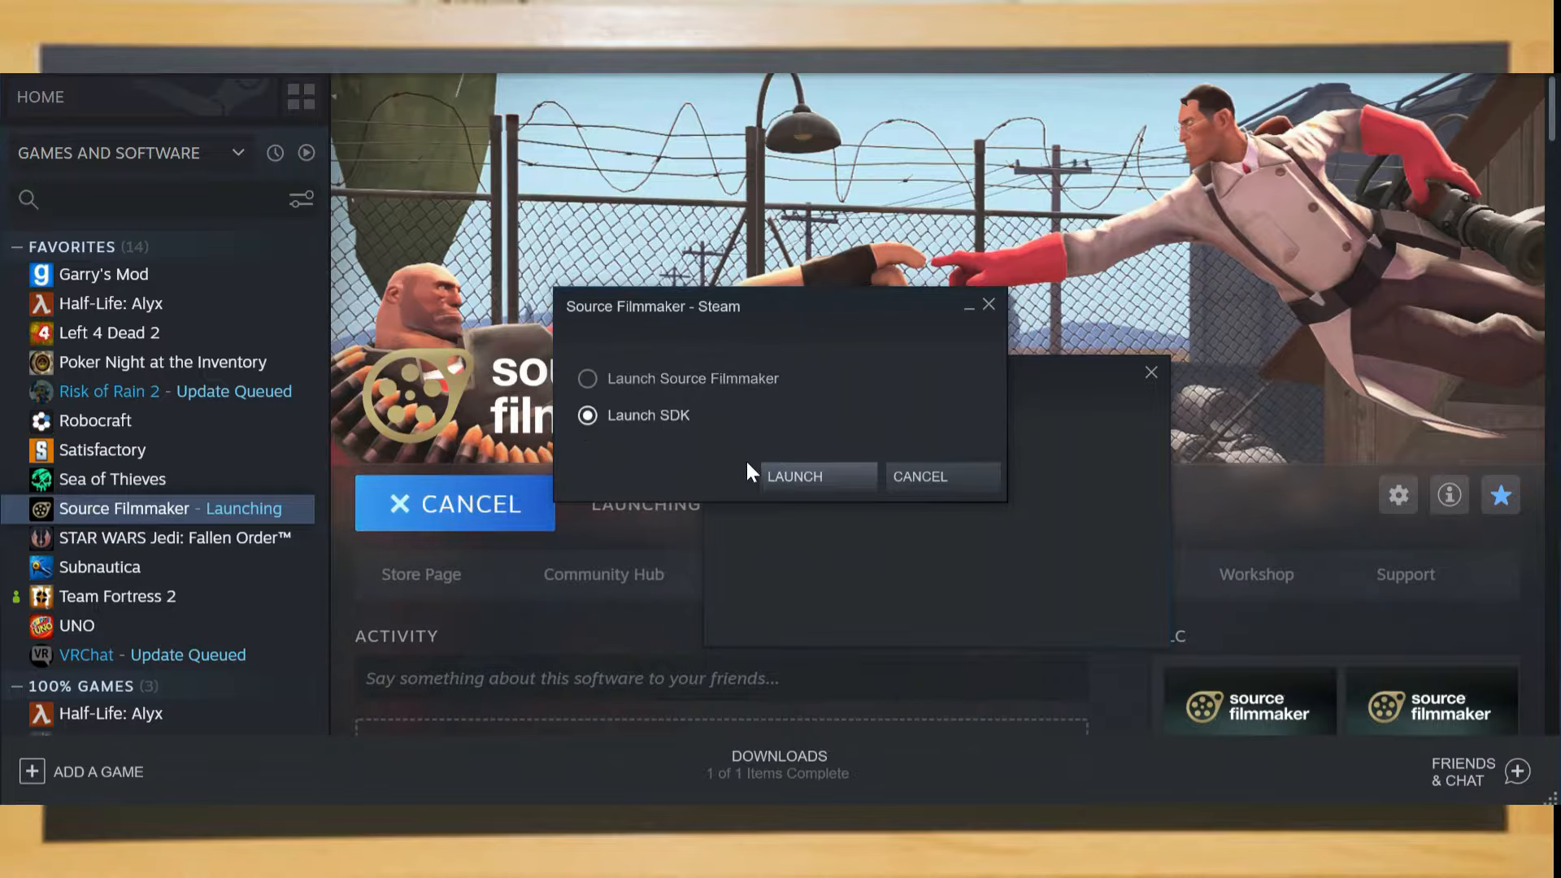
click(795, 477)
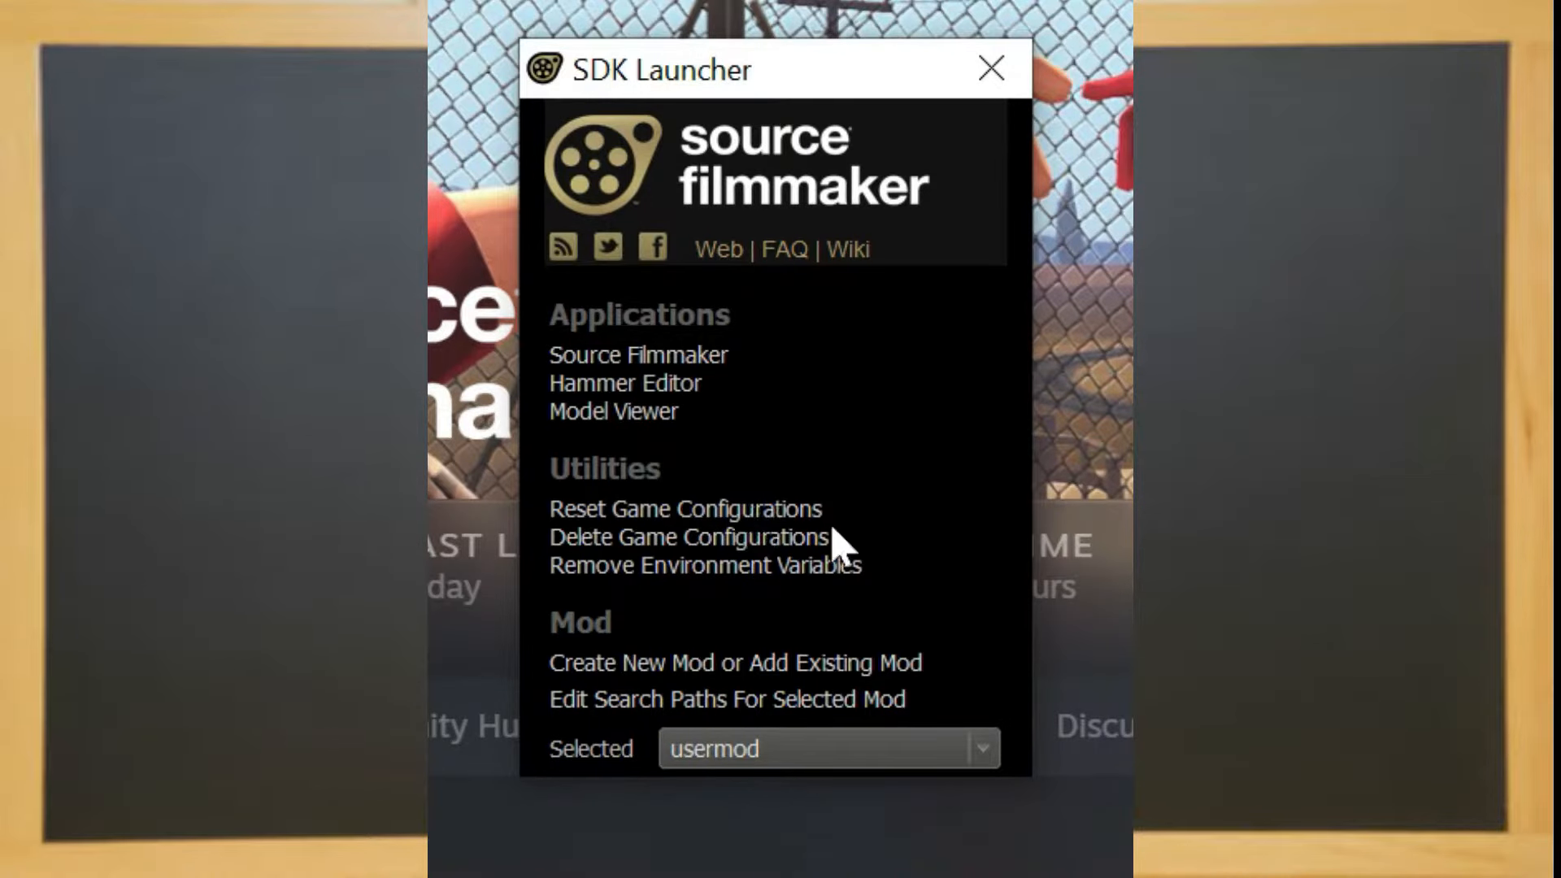
mouse_move(718, 748)
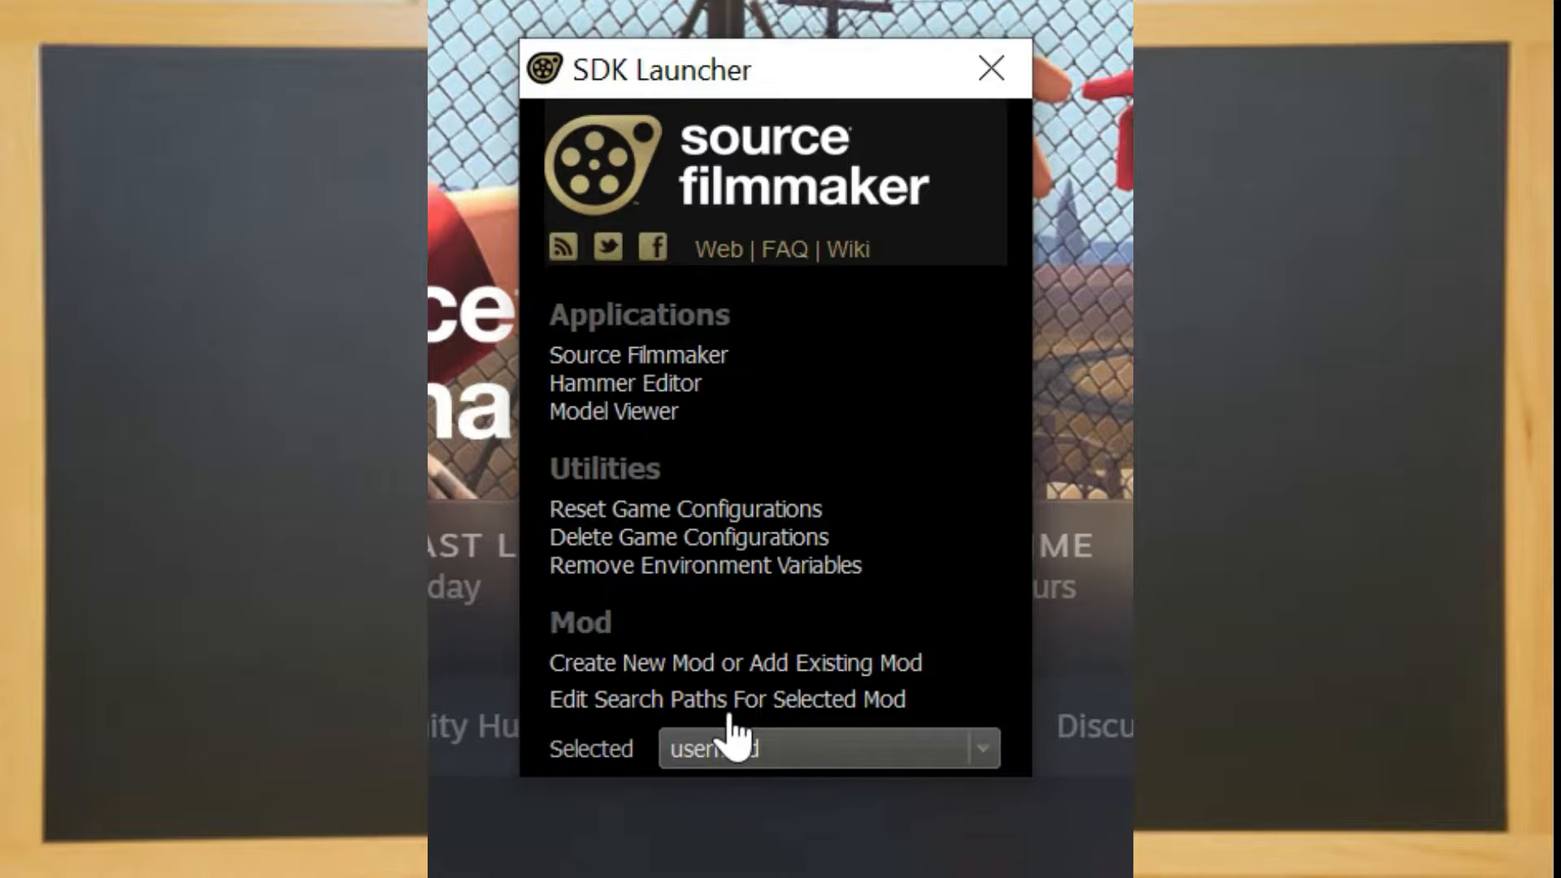
mouse_move(890, 725)
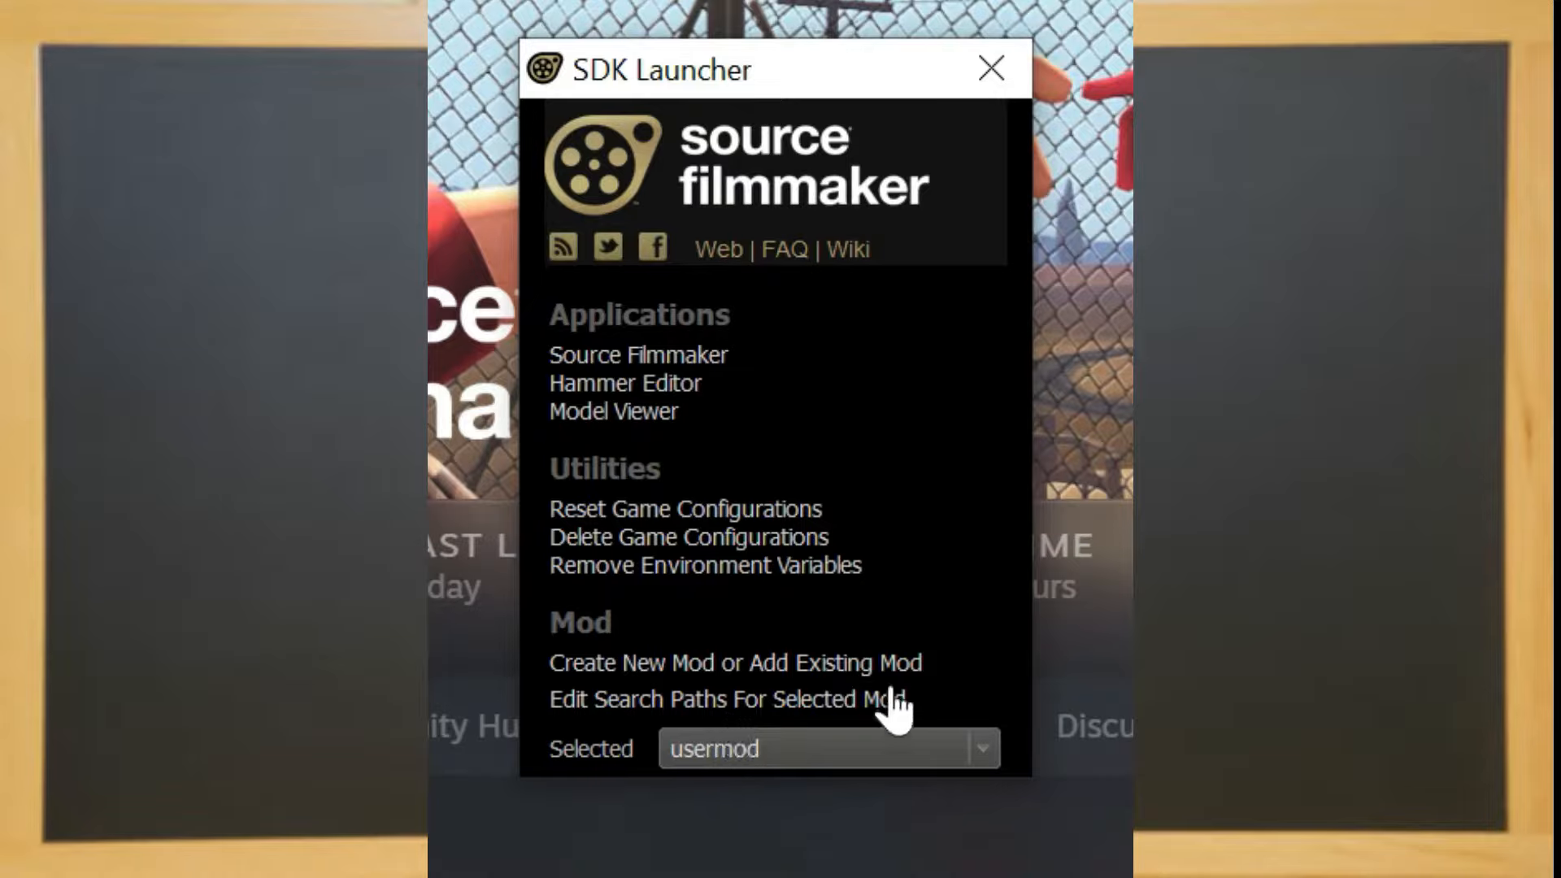
mouse_move(715, 366)
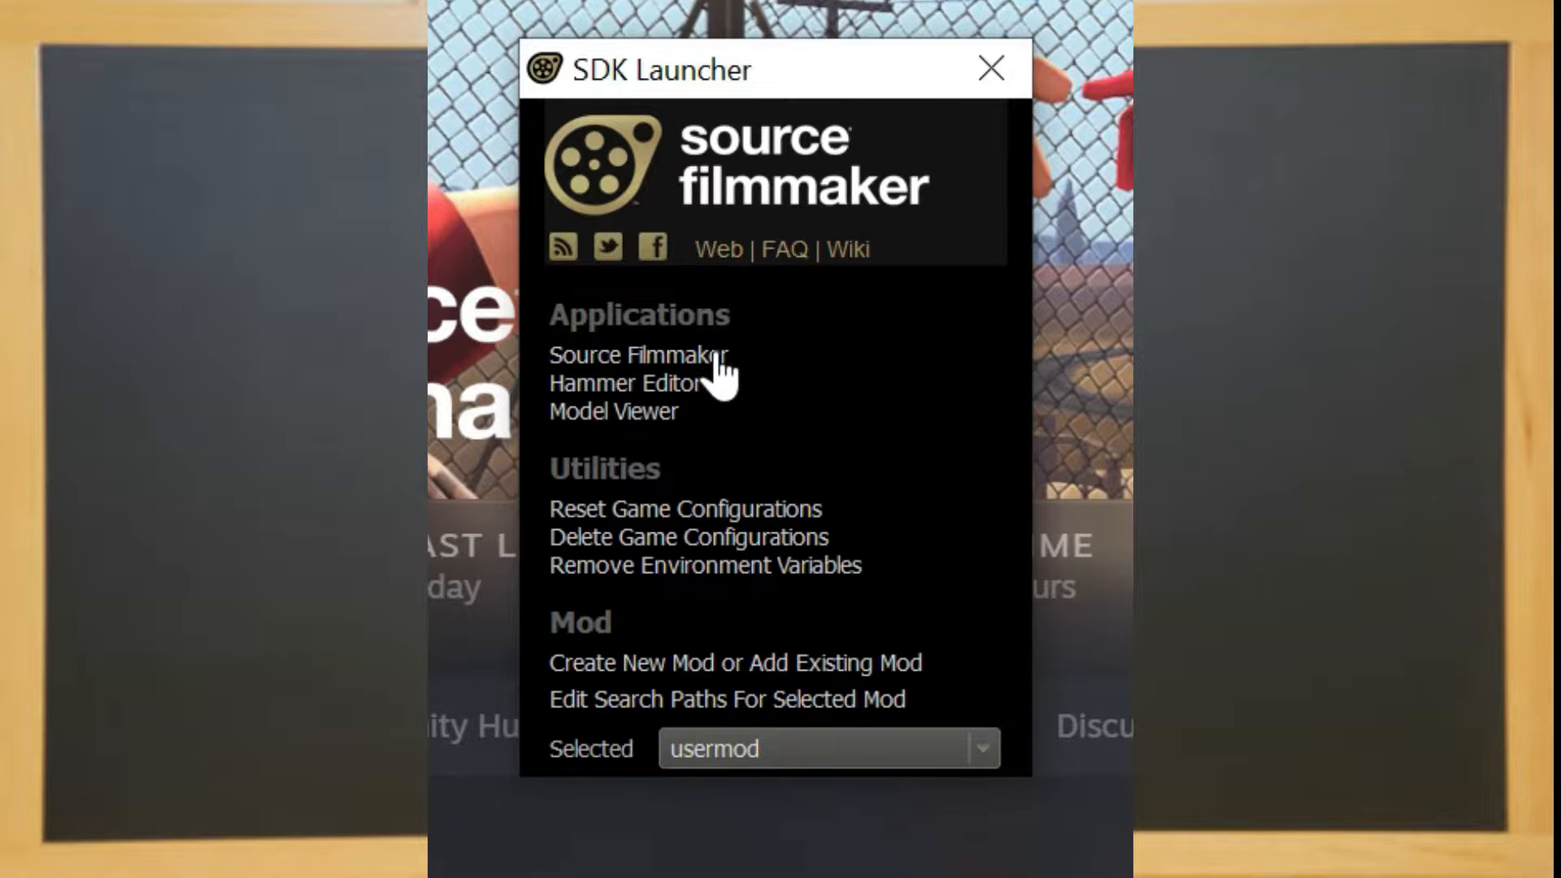
click(641, 355)
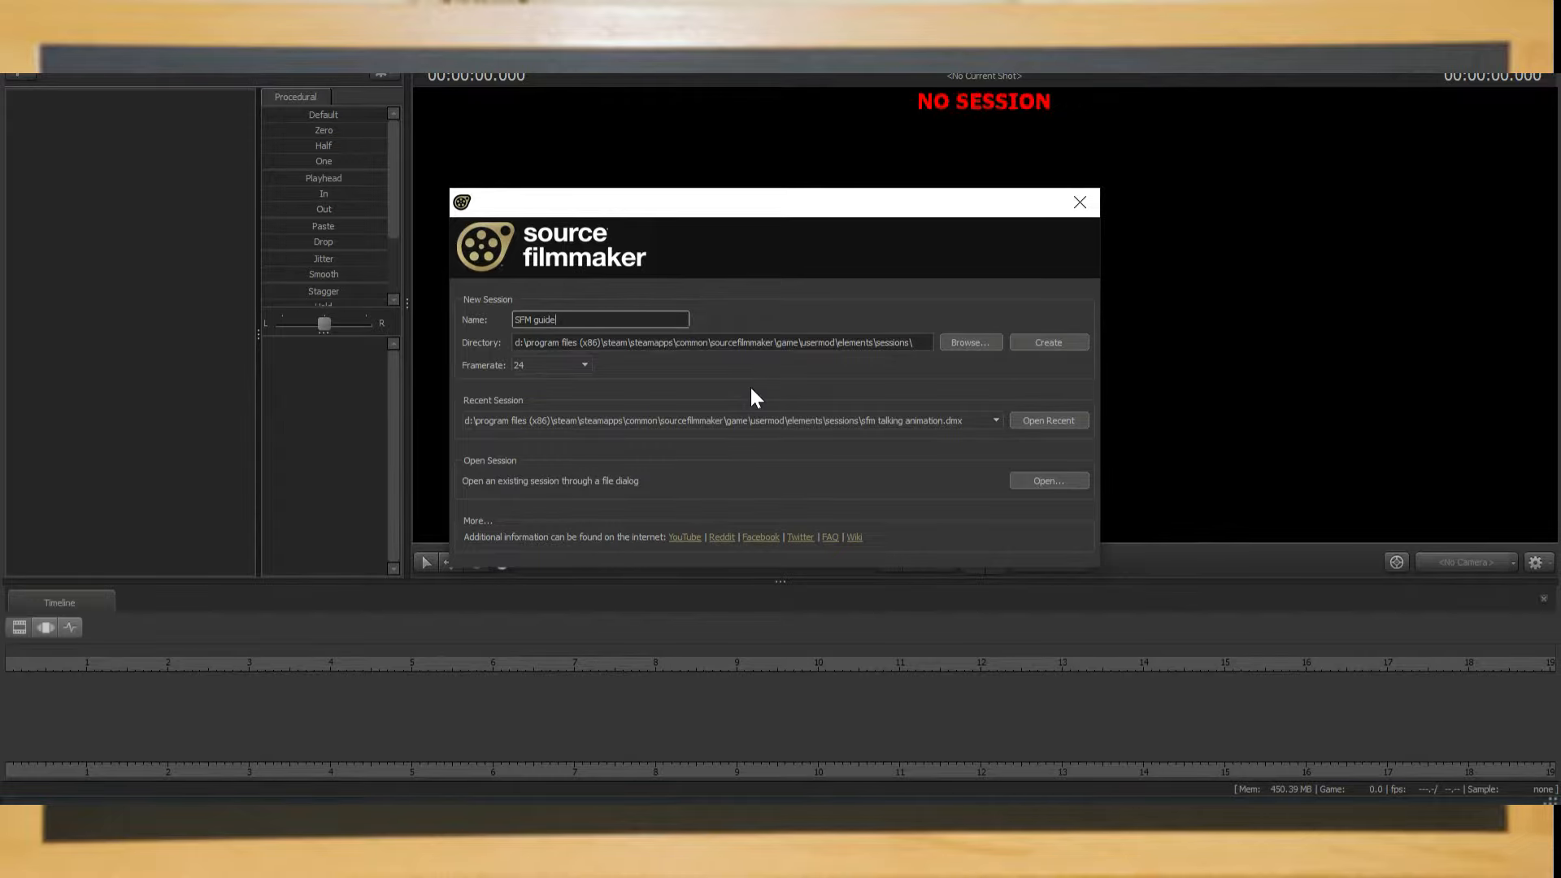
mouse_move(950, 445)
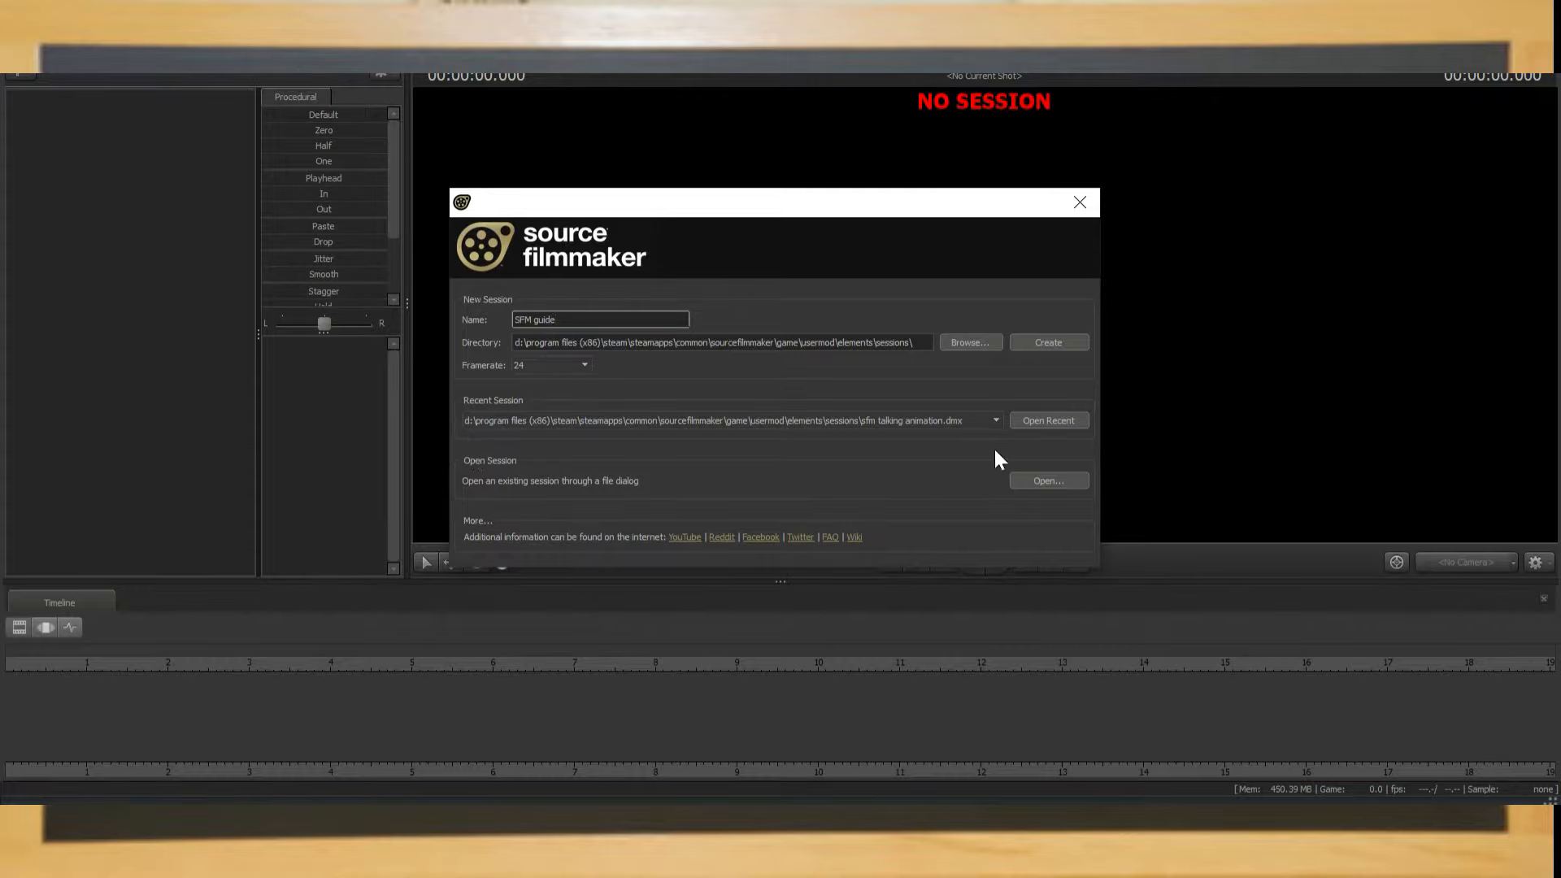
mouse_move(729, 452)
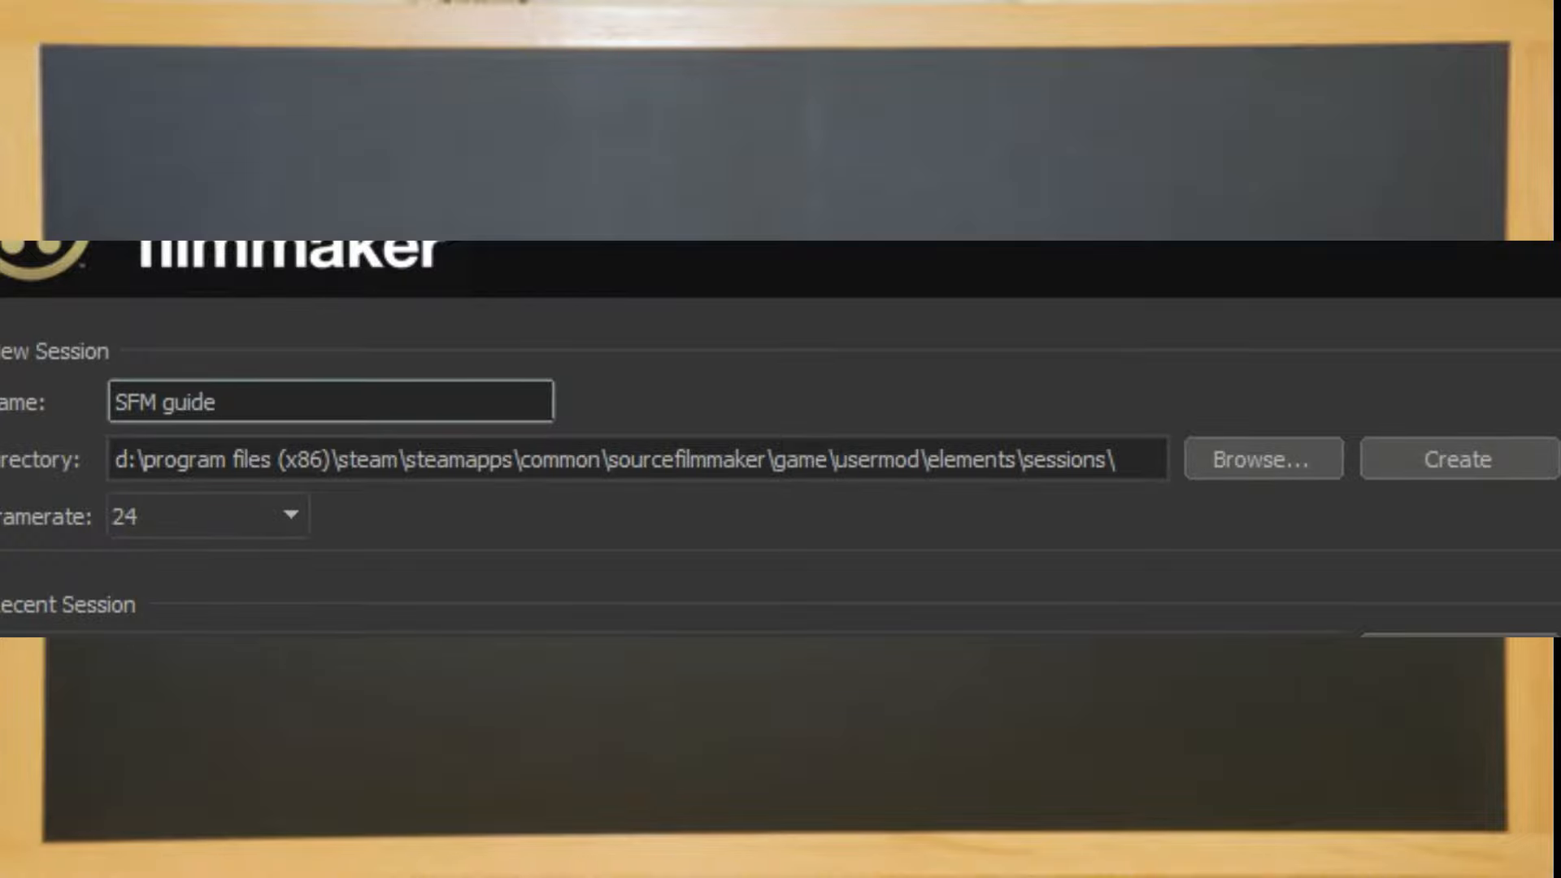
Create the 'SFM guide' session at 24 fps.
click(1459, 459)
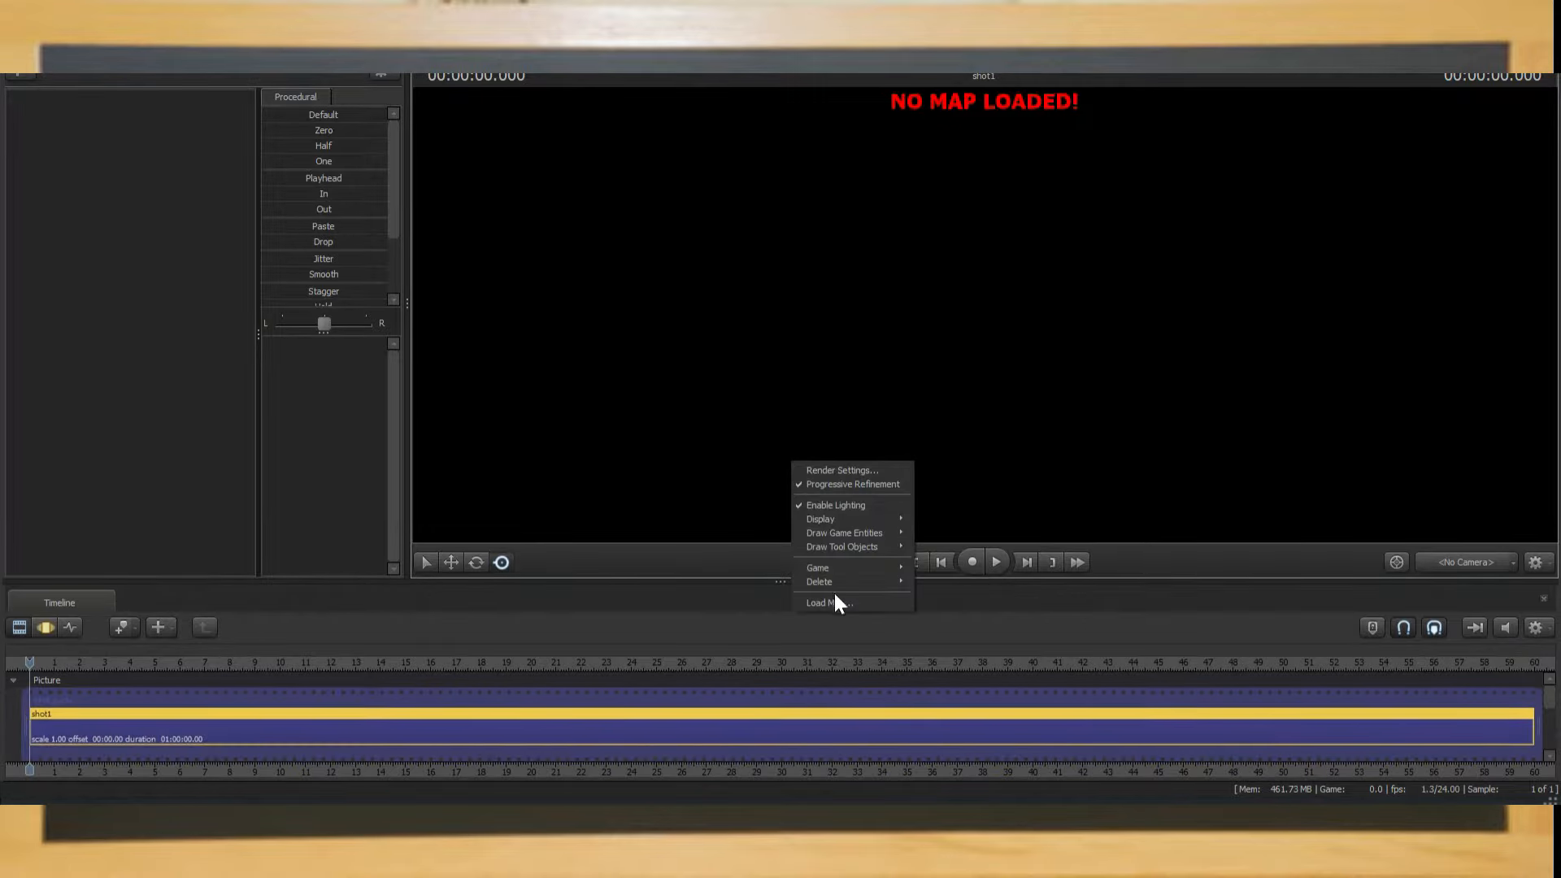
Bring up the map browser to load stage.bsp into the scene.
click(826, 602)
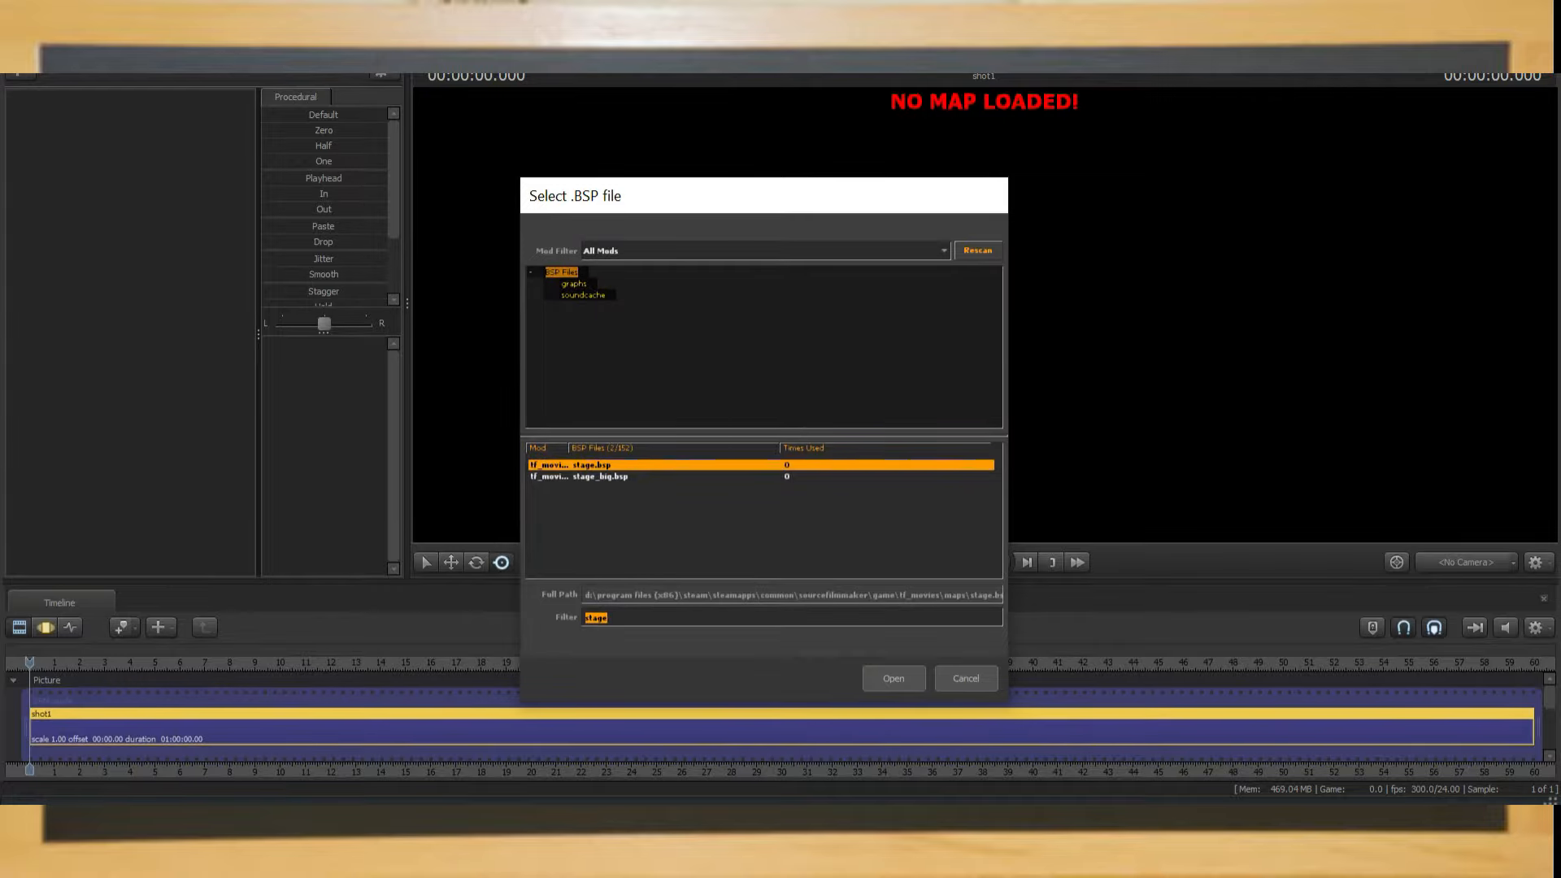
mouse_move(840, 611)
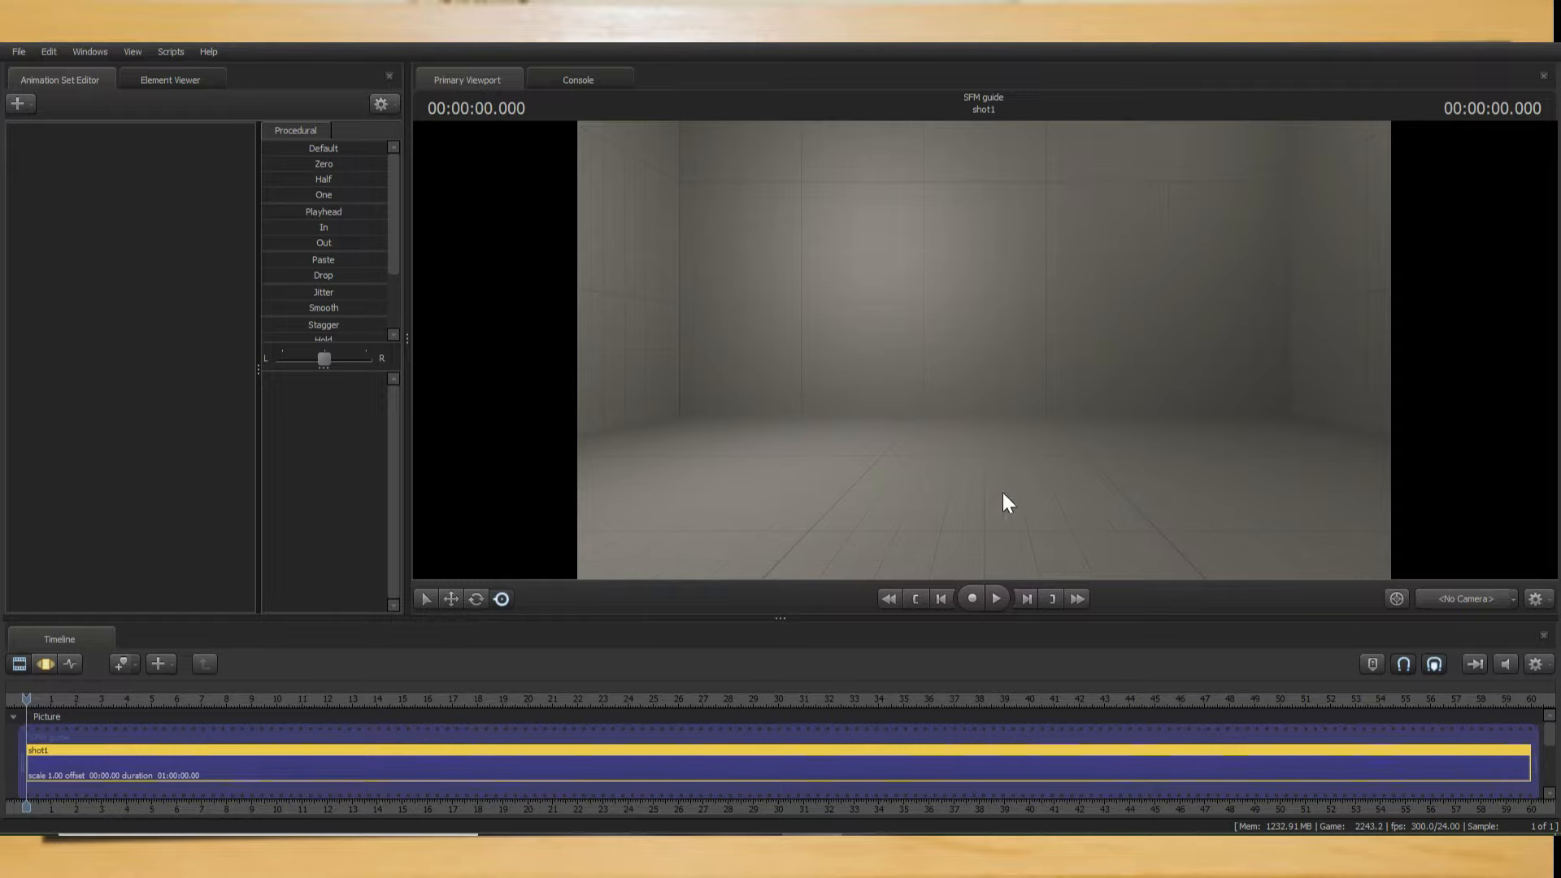
mouse_move(862, 452)
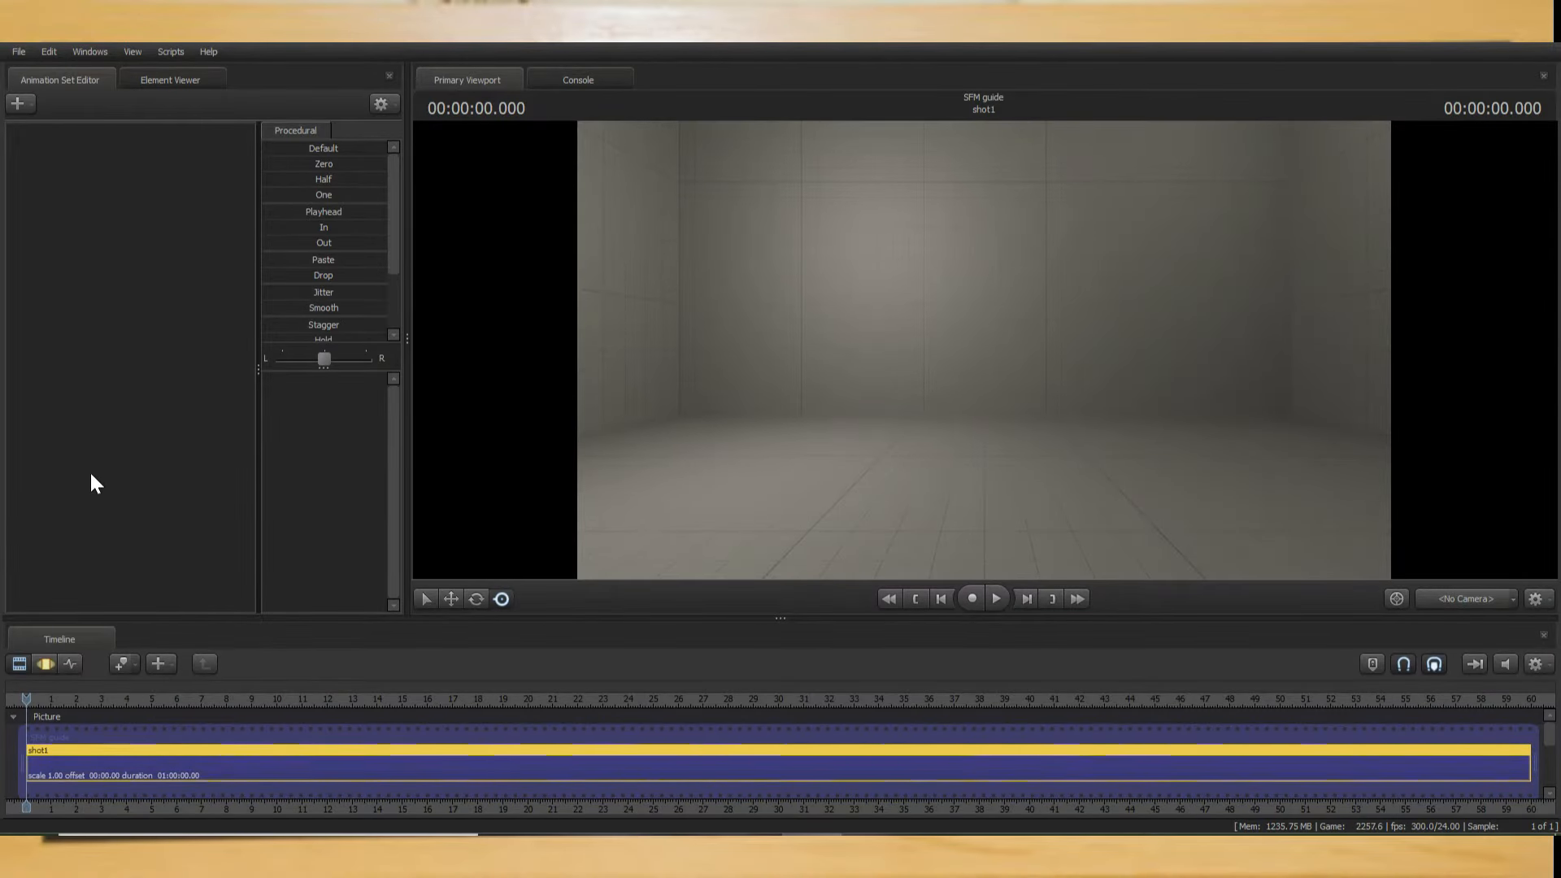
mouse_move(134, 449)
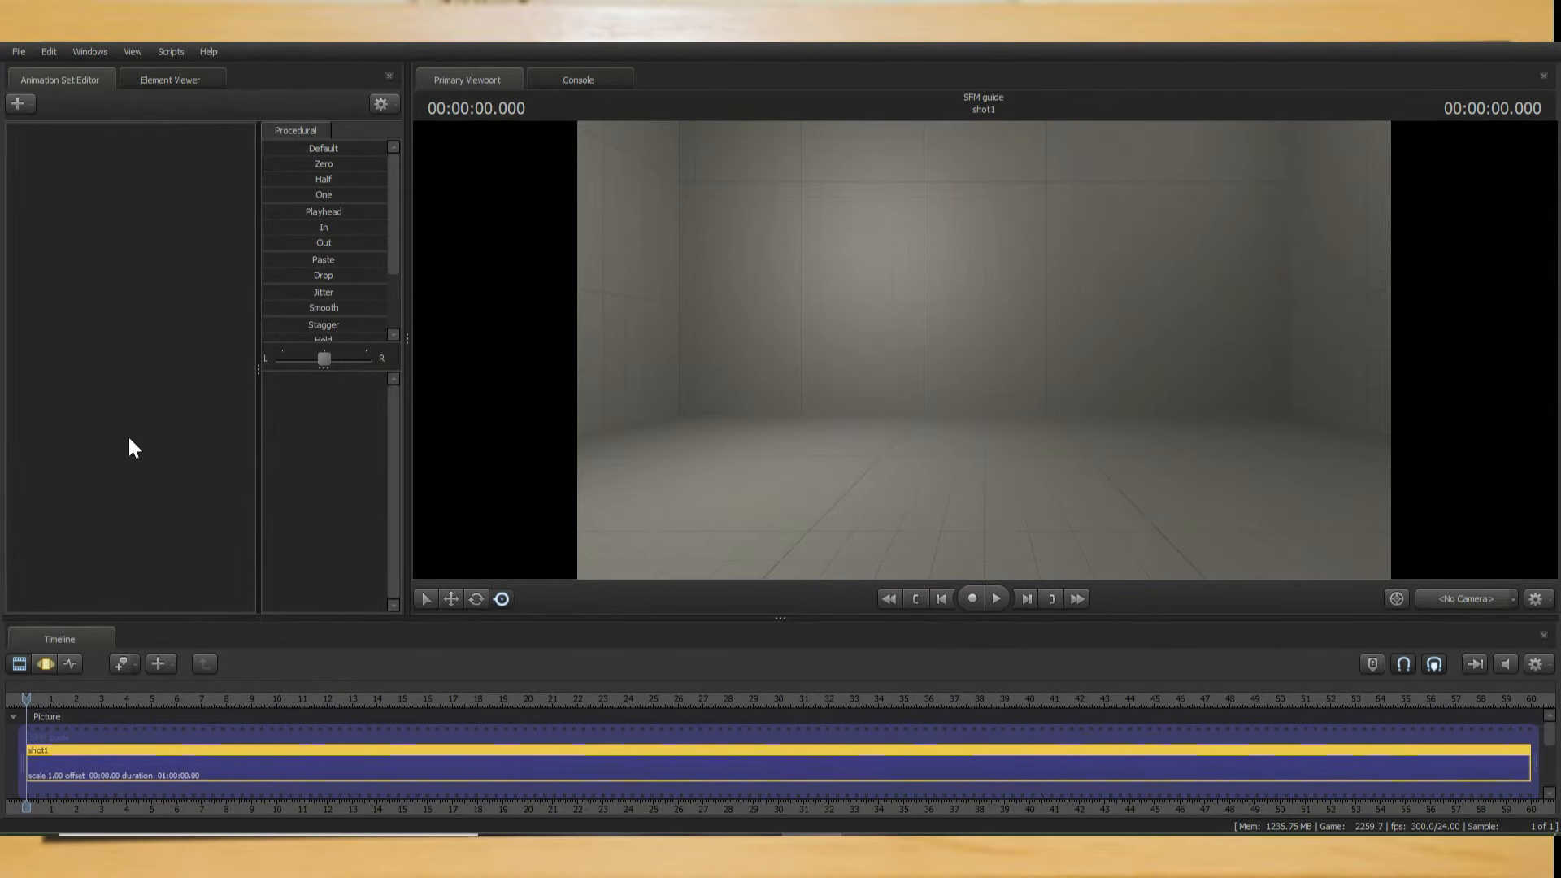
mouse_move(46, 666)
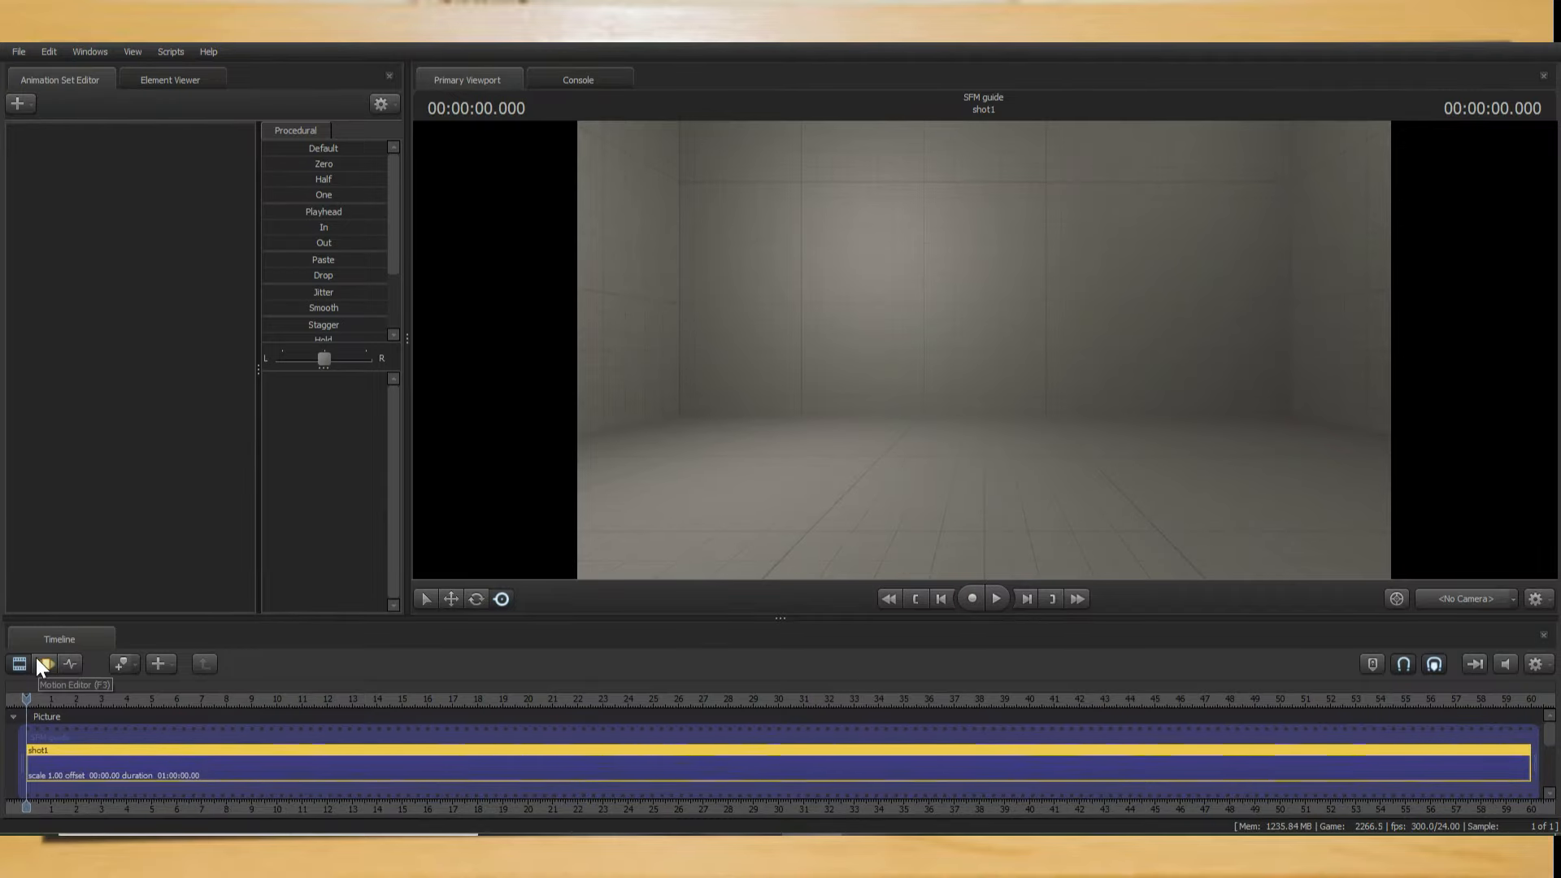
click(46, 664)
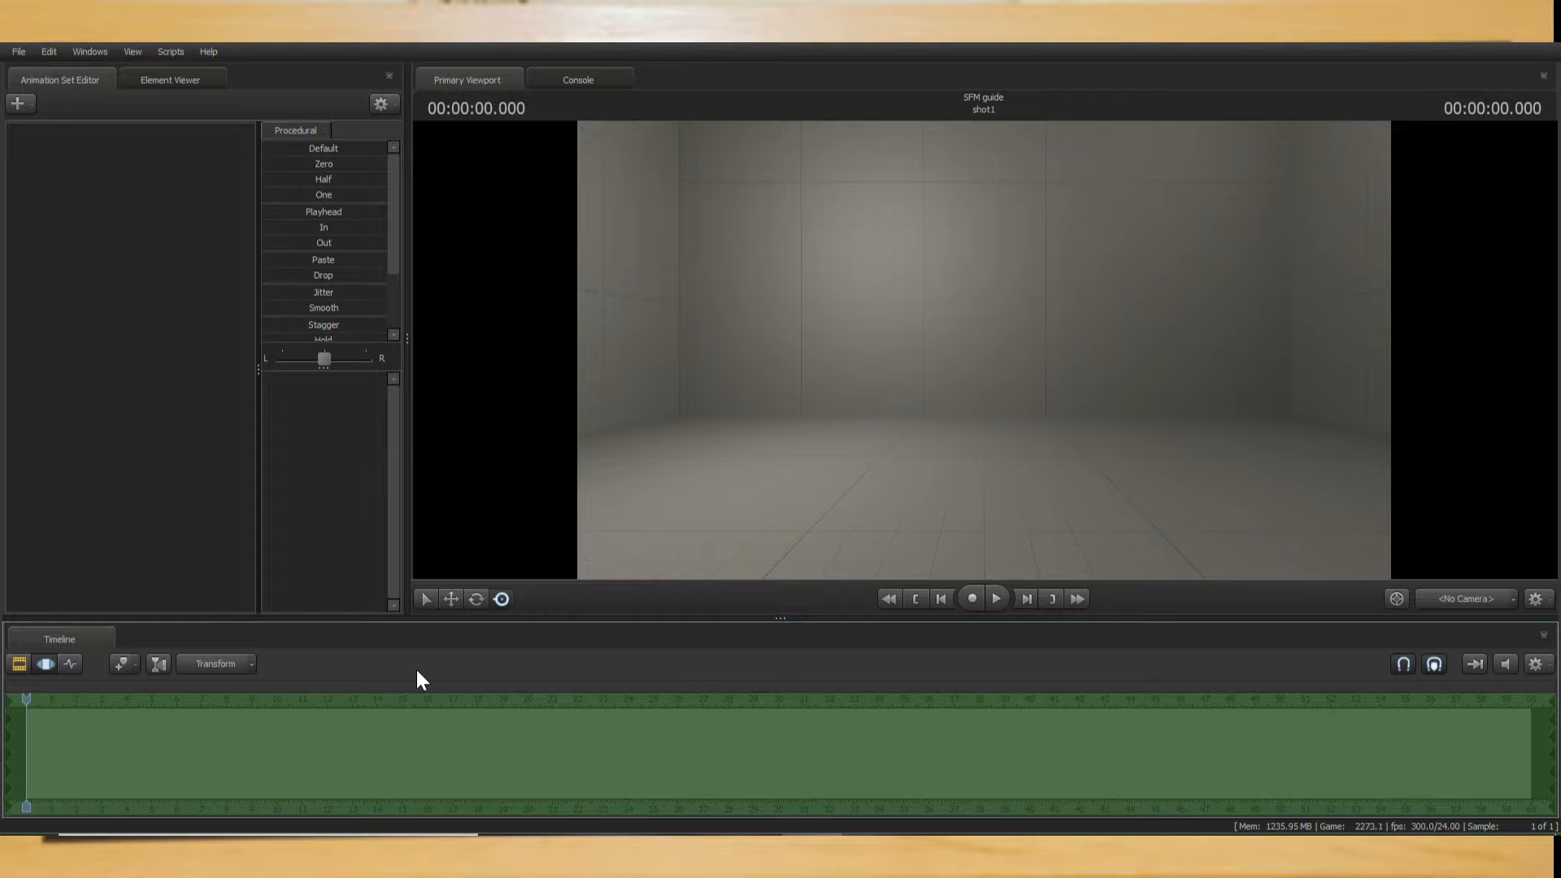
click(69, 664)
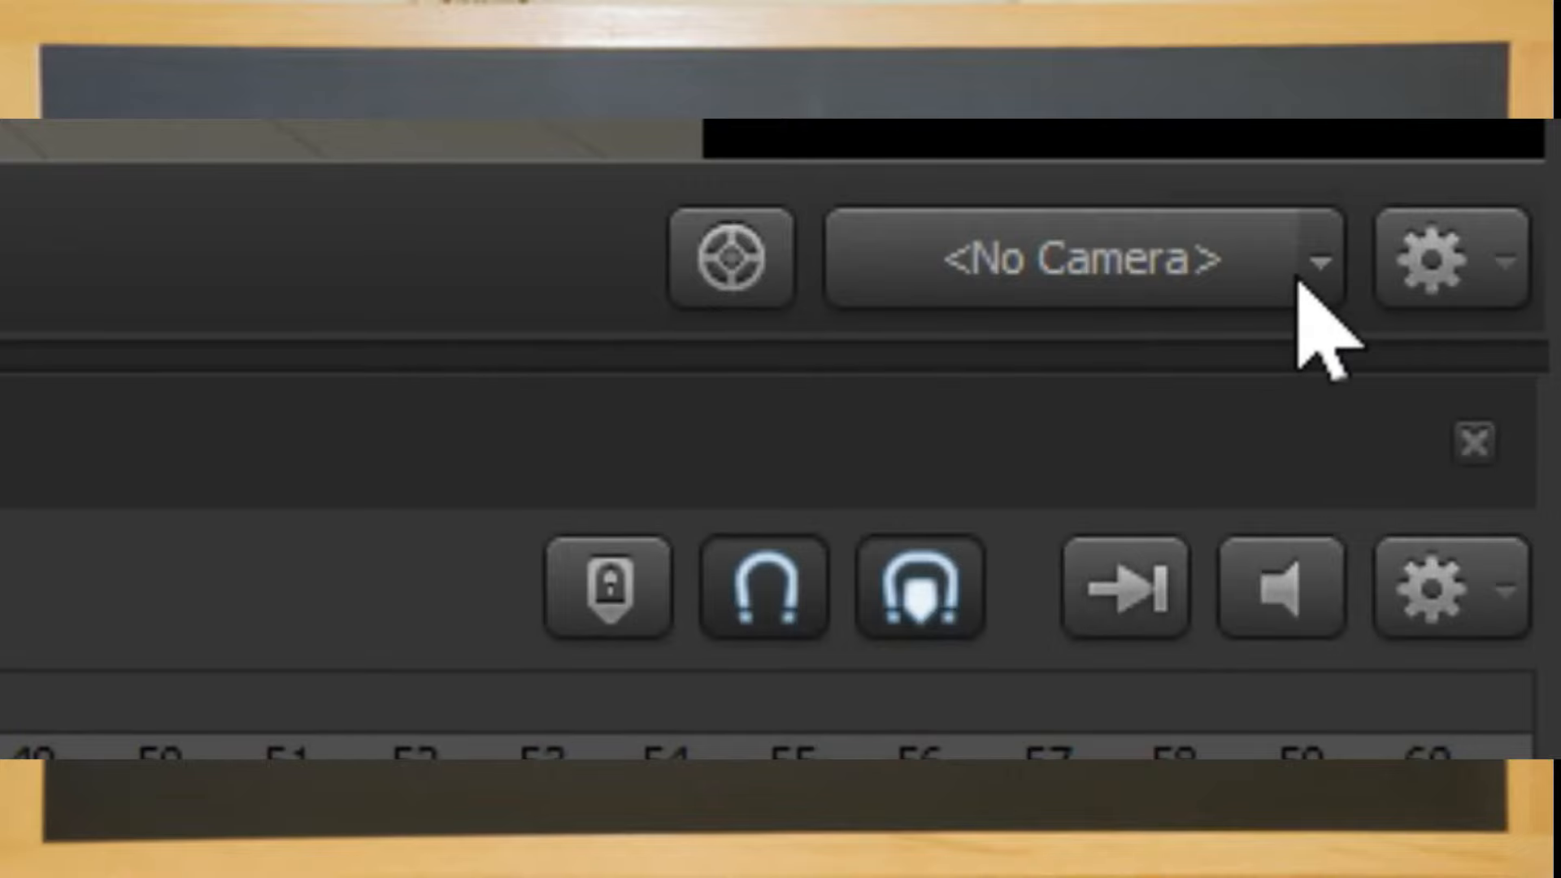
Choose a new camera for the viewport from the <No Camera> dropdown.
click(1315, 263)
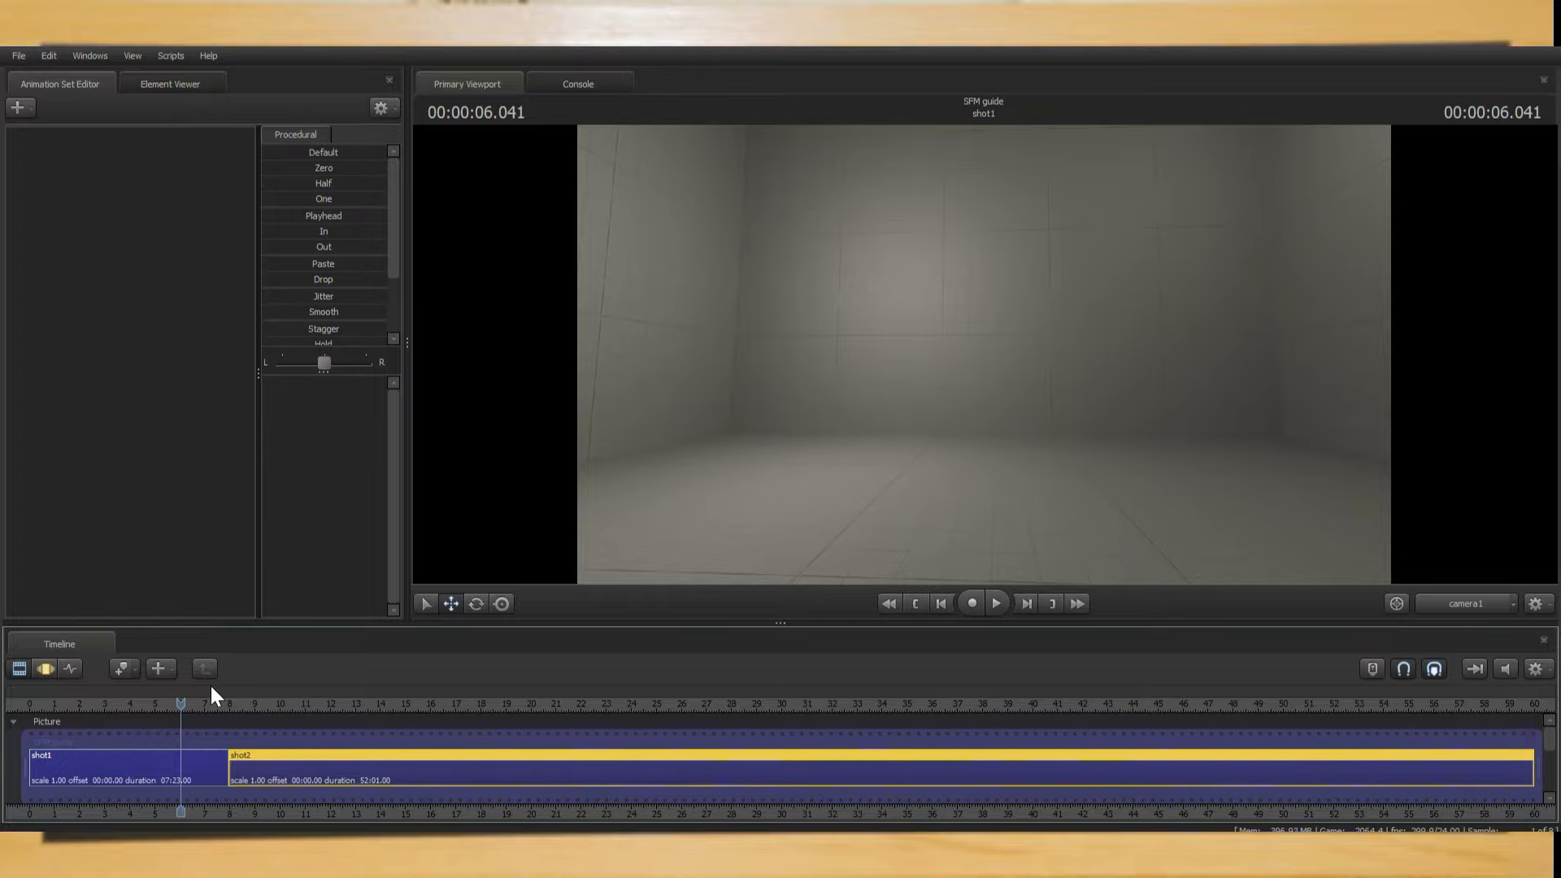
Play back across shot1 and shot2, stopping inside the second shot.
click(997, 603)
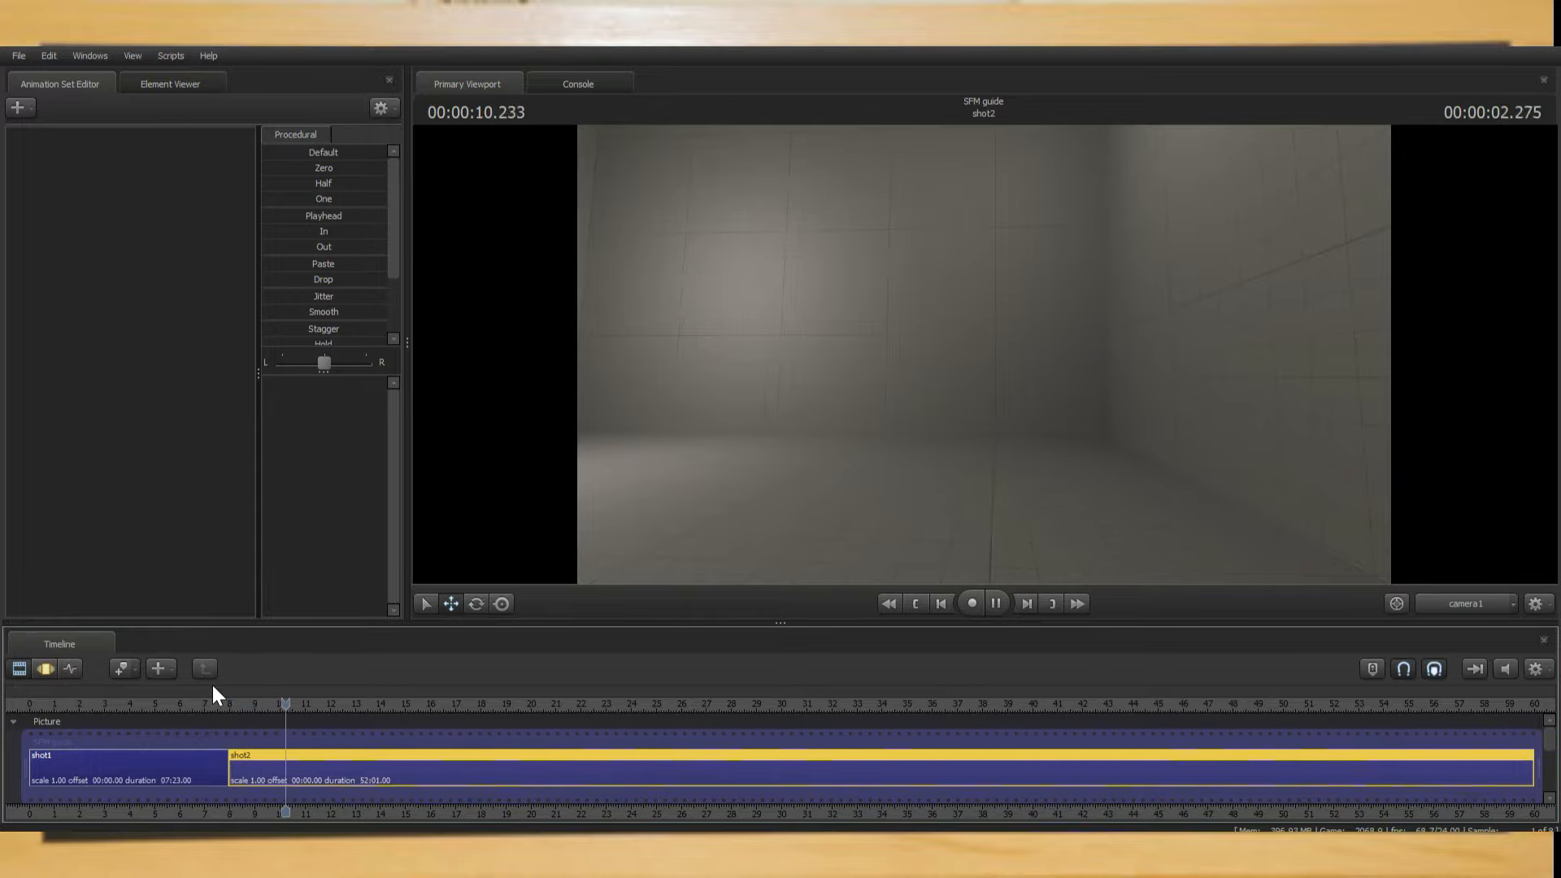
click(995, 603)
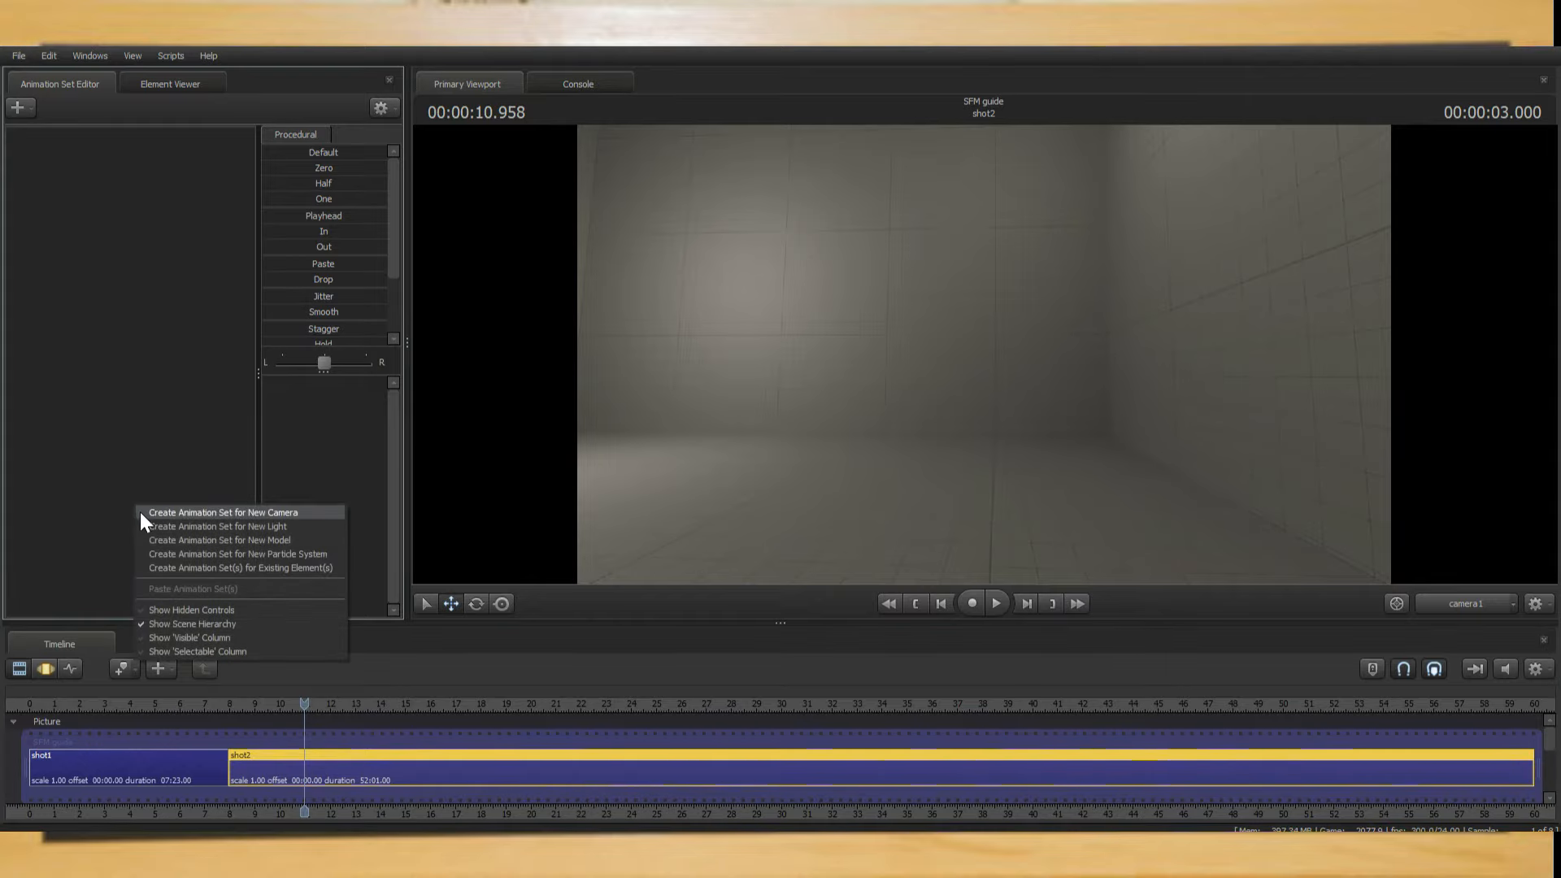
Create an animation set in shot2 for the existing camera1.
click(226, 513)
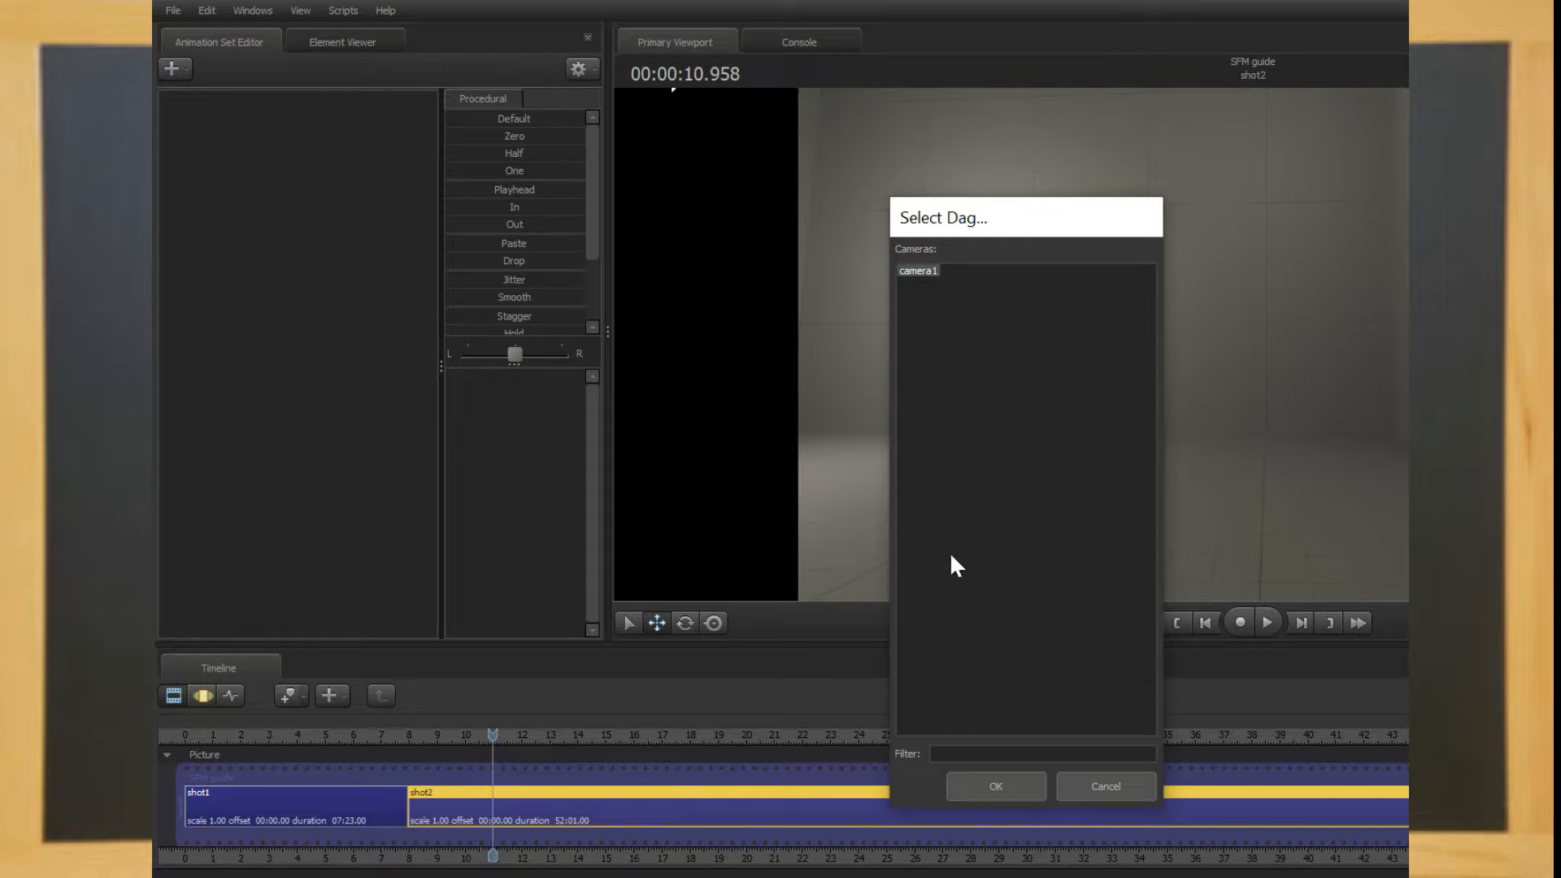
click(995, 788)
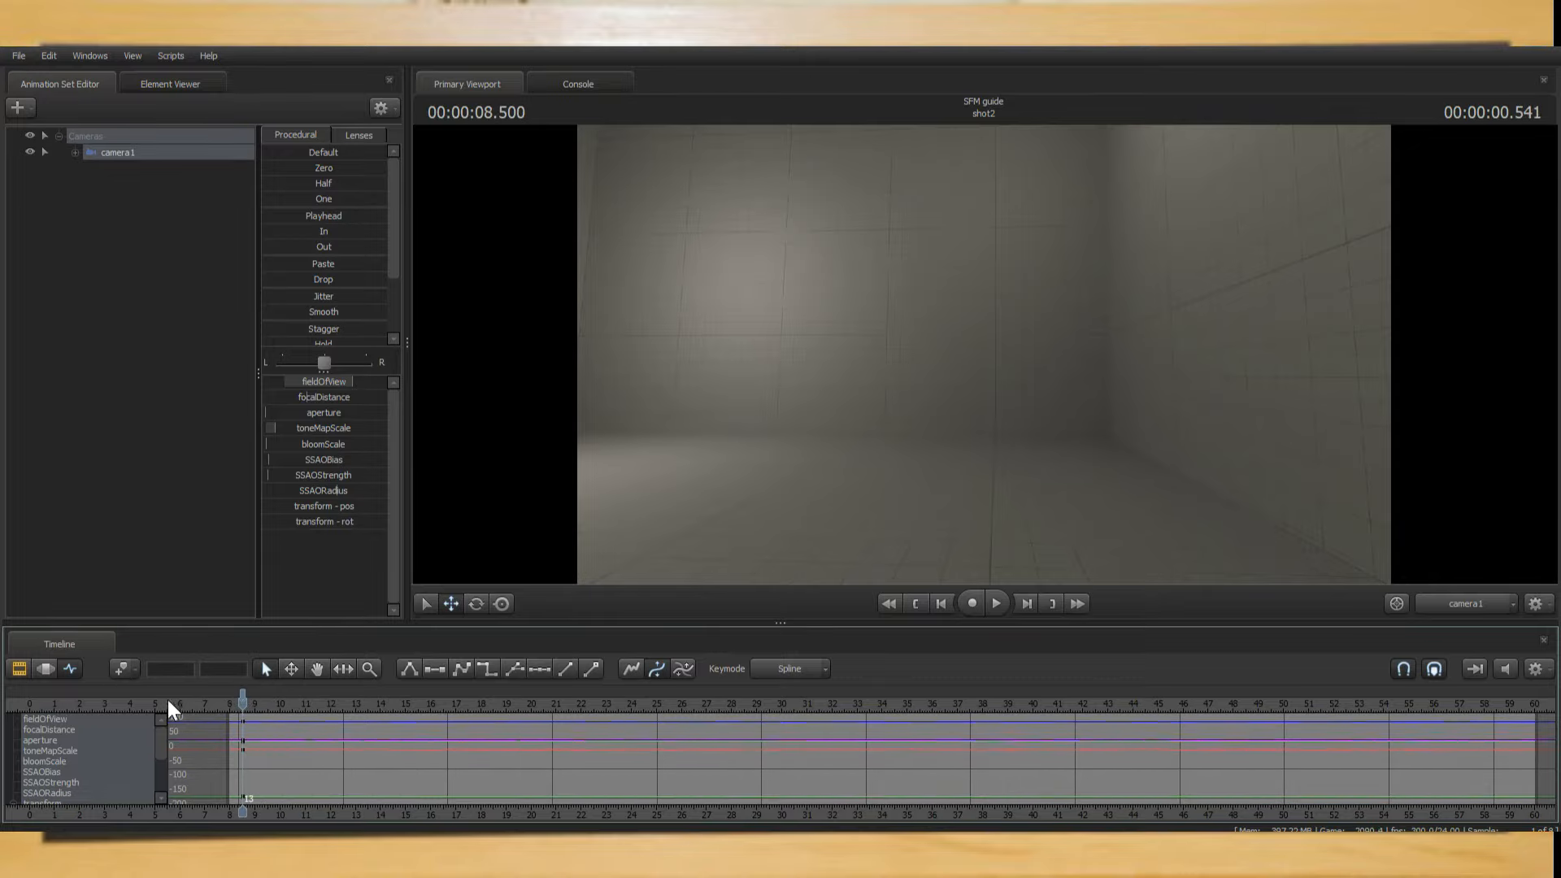
Scrub the playhead later in shot2 for the second camera1 key, then jump back before the move.
drag(241, 703, 374, 703)
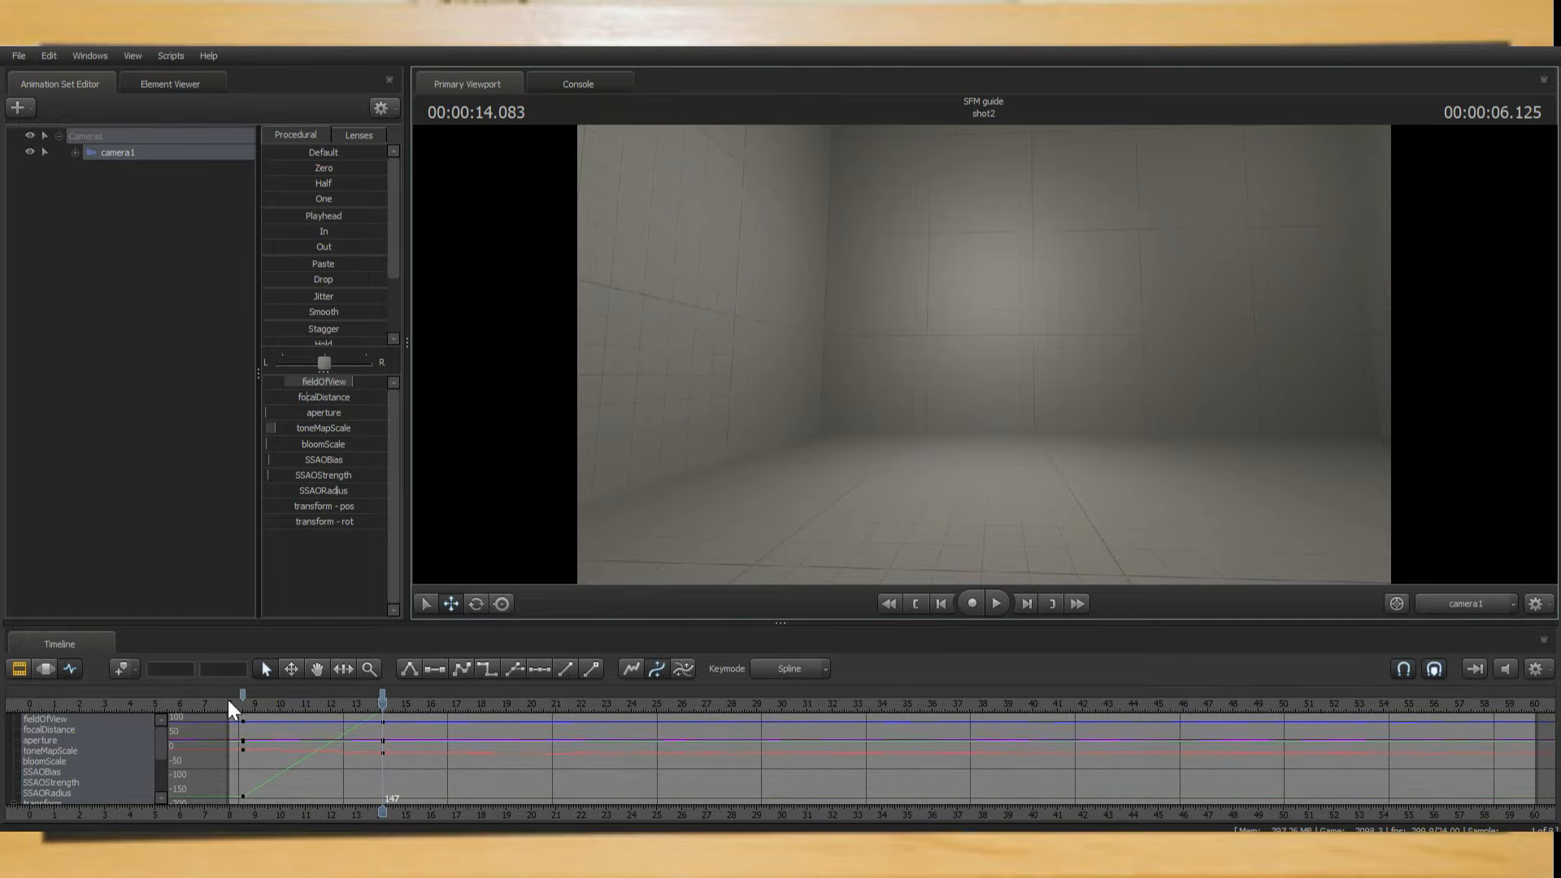
click(997, 604)
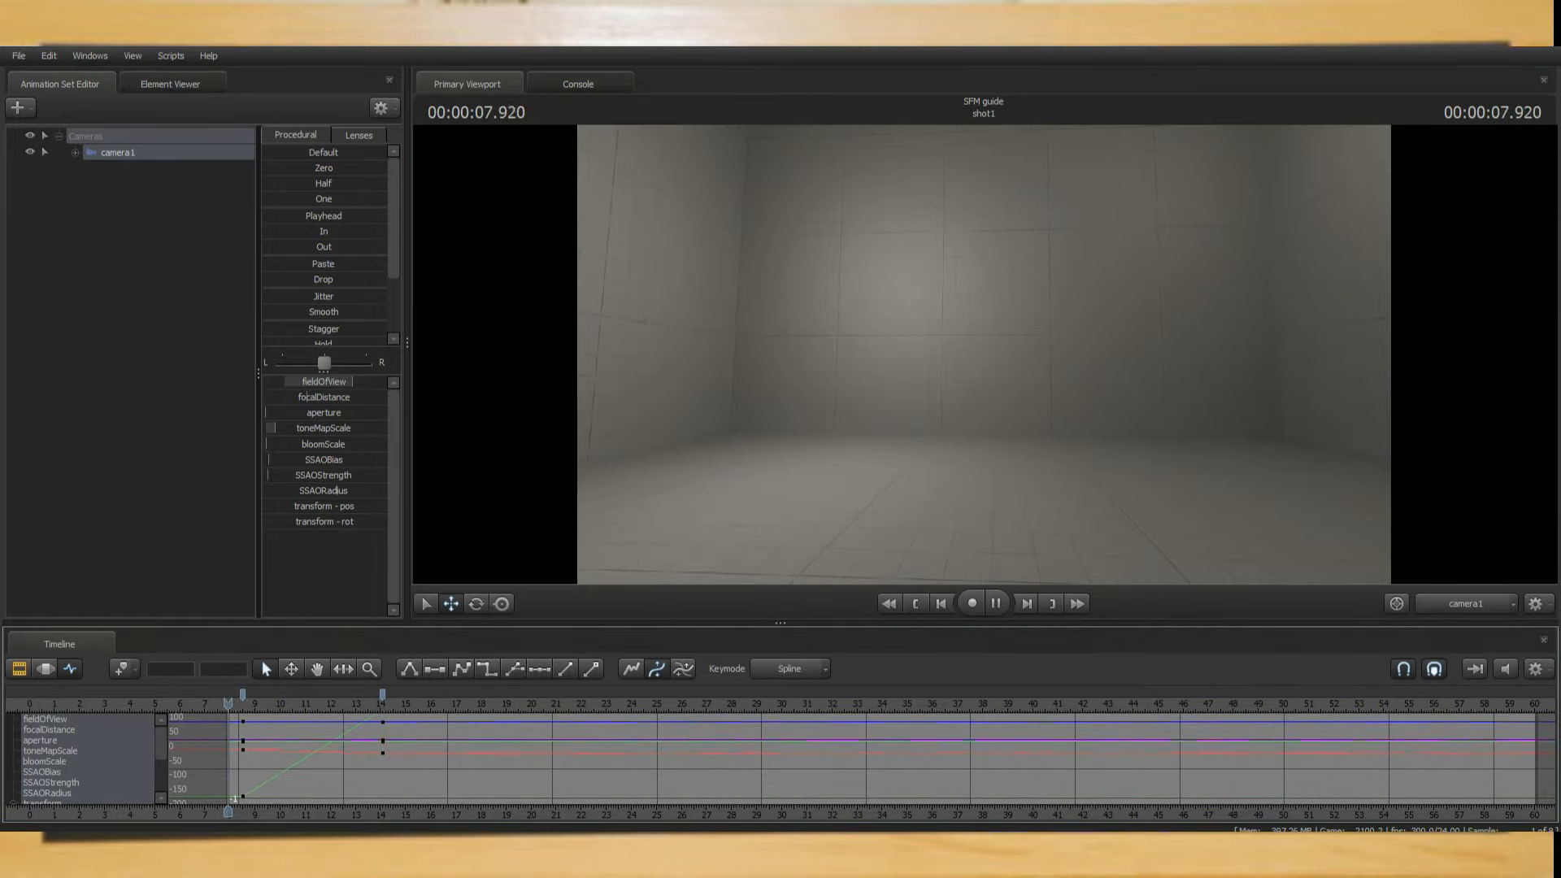